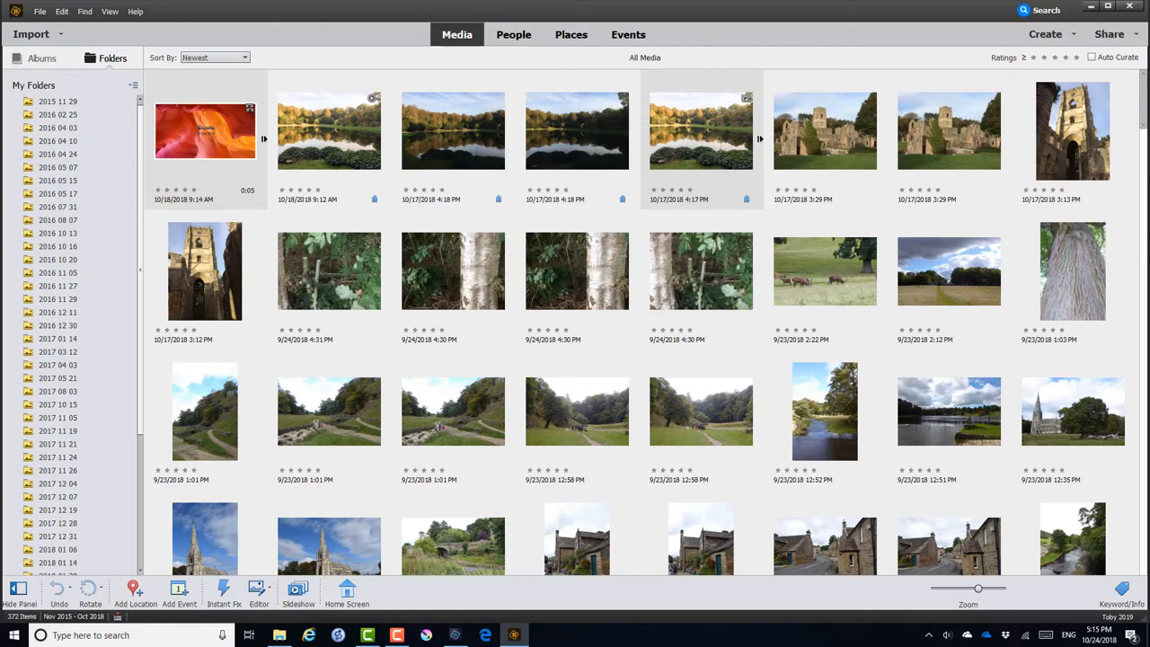
mouse_move(328, 385)
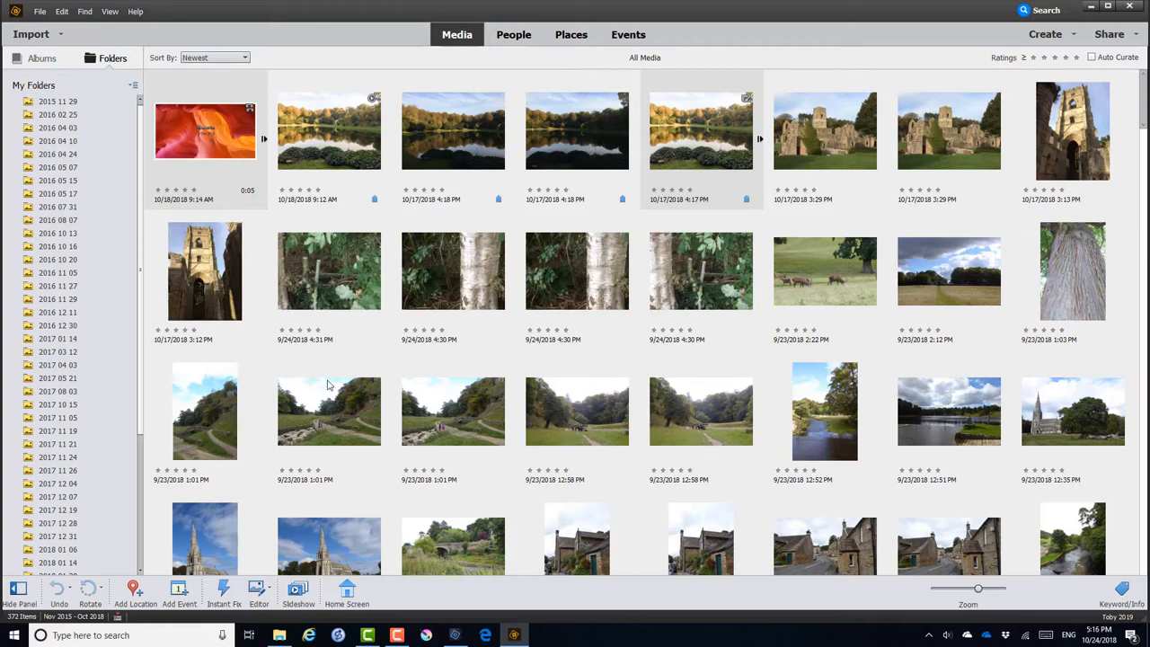
Start a new, unnamed album from the My Albums + menu on the Albums tab
left_click(204, 271)
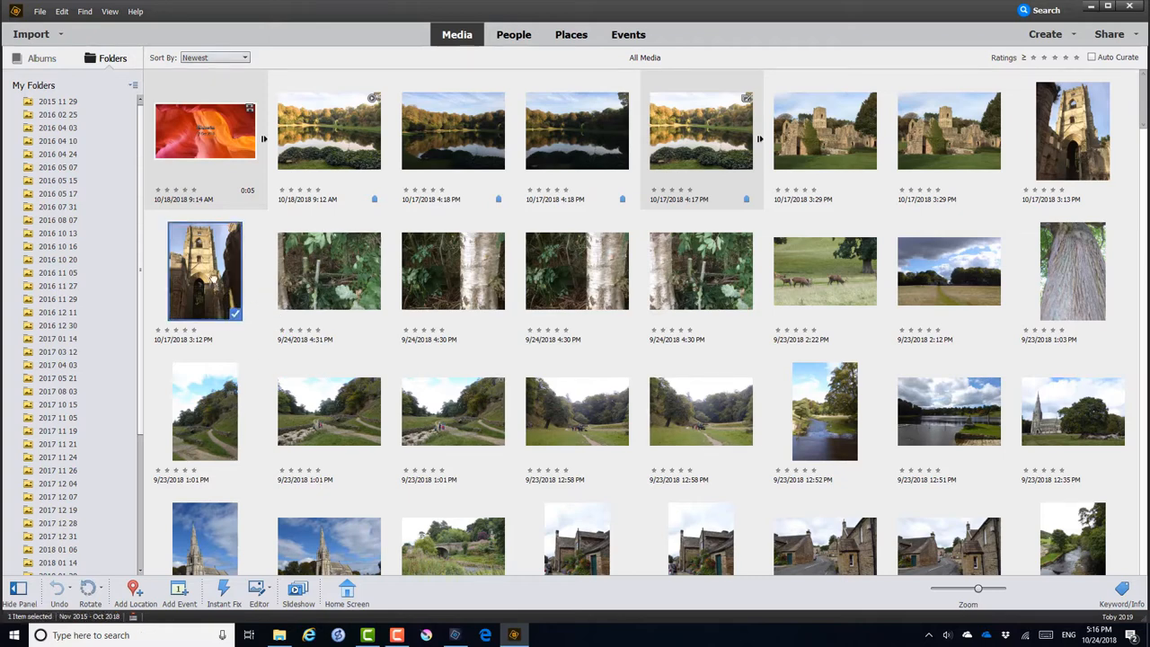
mouse_move(825, 271)
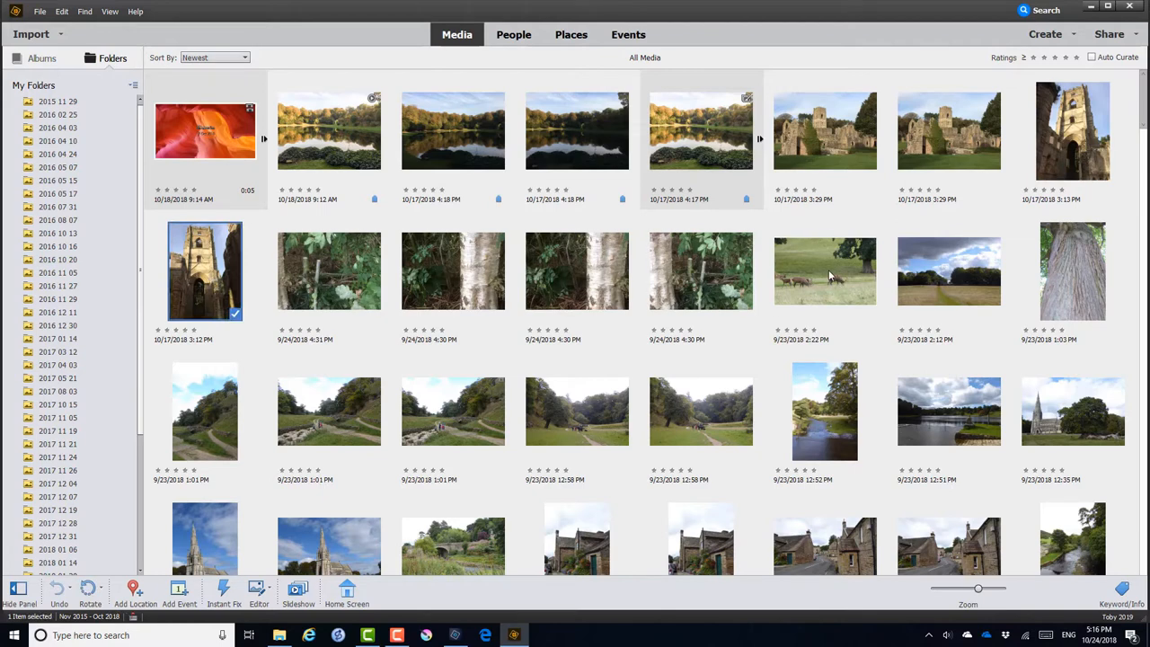
left_click(825, 271)
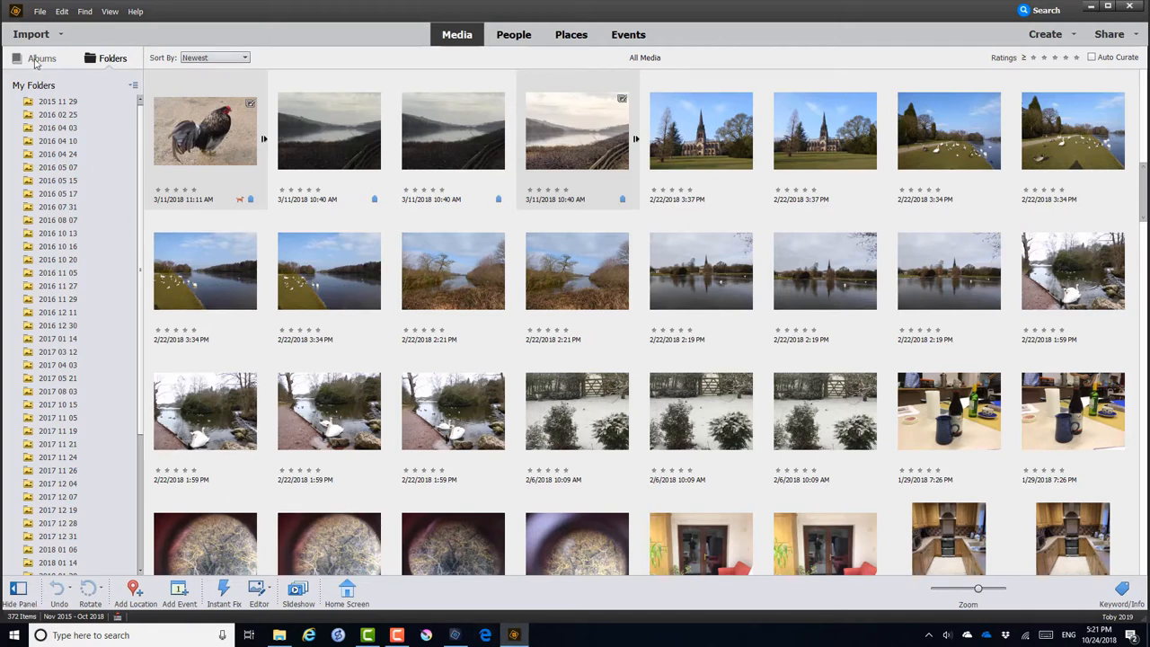
left_click(41, 58)
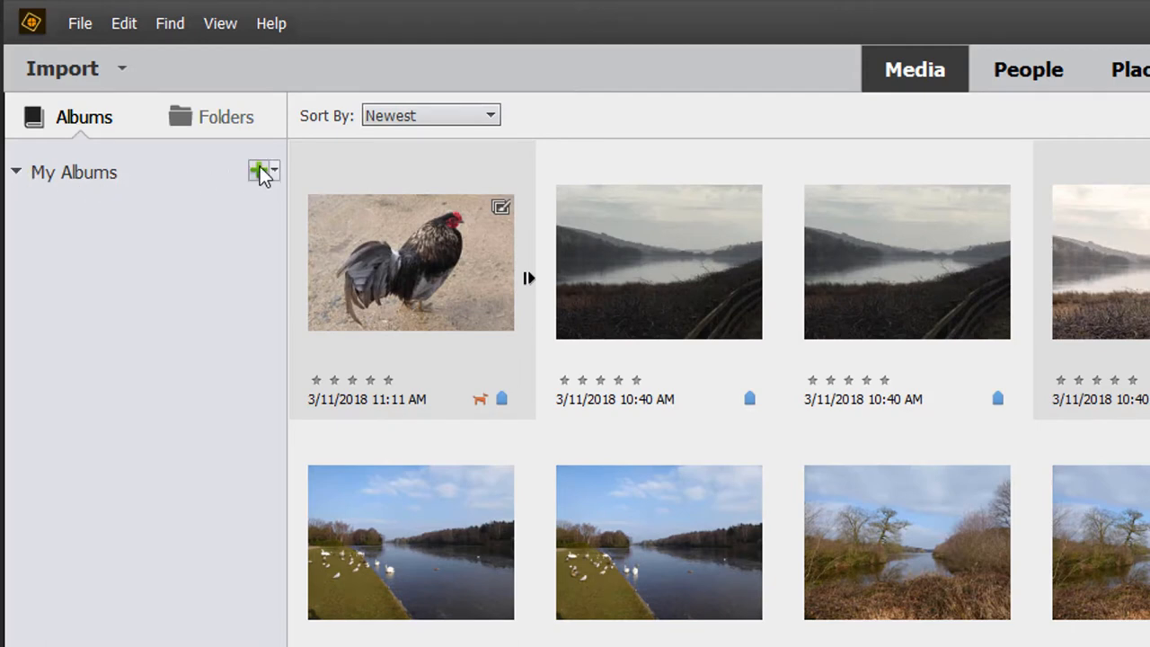
left_click(261, 171)
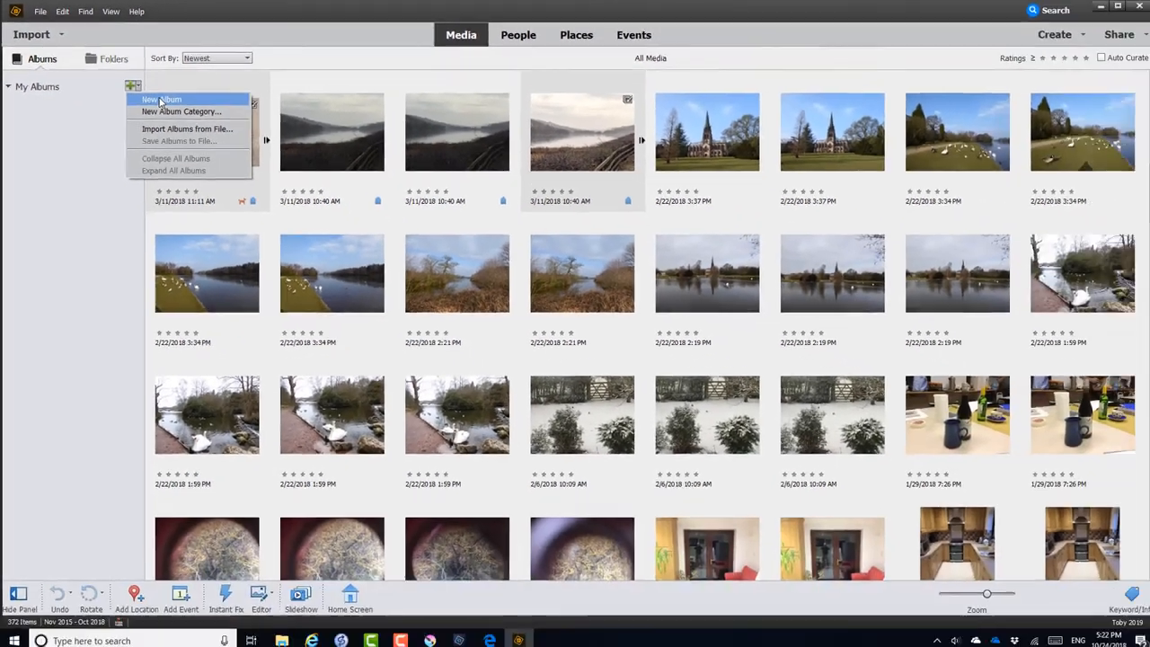
left_click(161, 99)
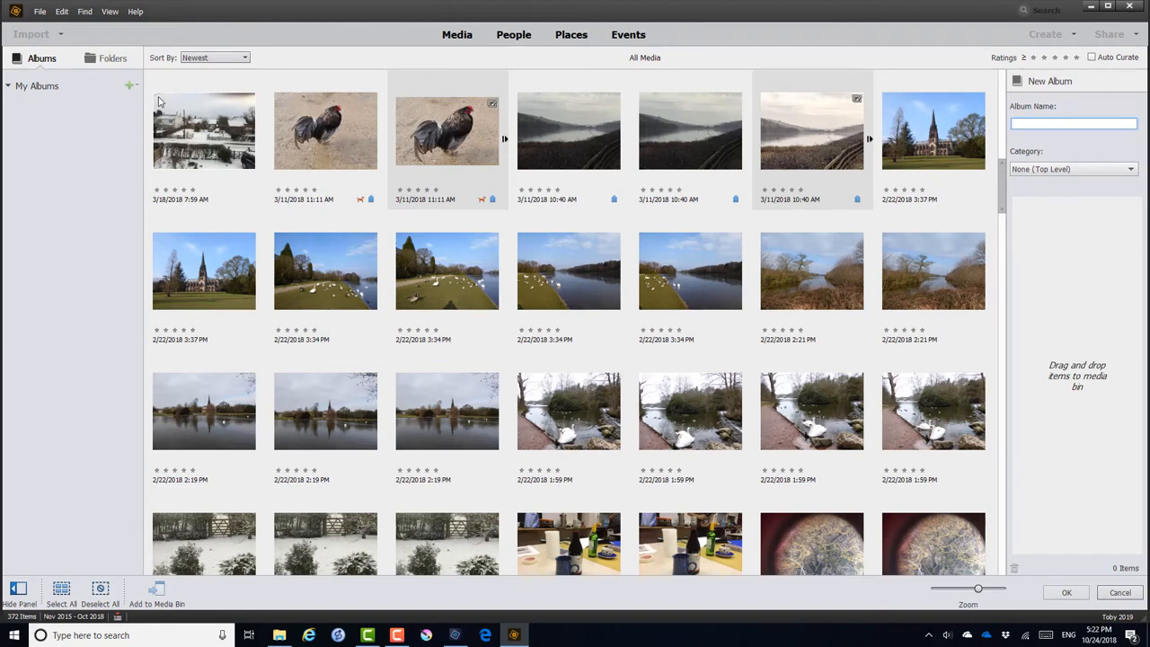
mouse_move(1043, 137)
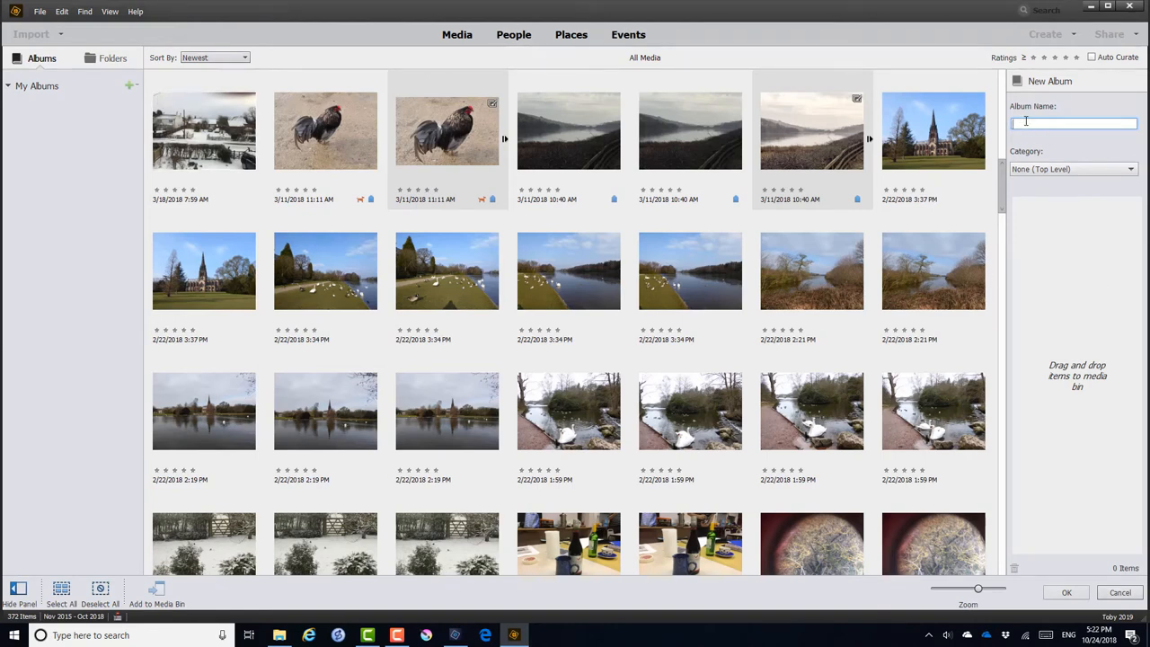
Enter 'Clumber Park 2018' as the new album's name
type("Clumber Park 2018")
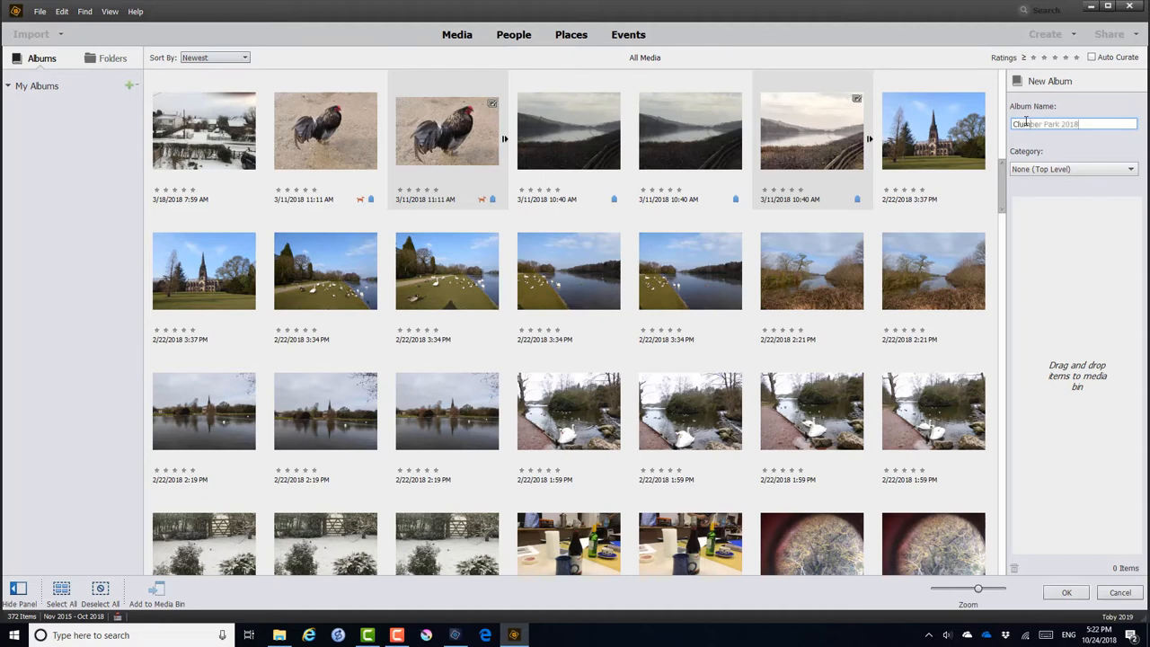
type("Clumber Park 2018")
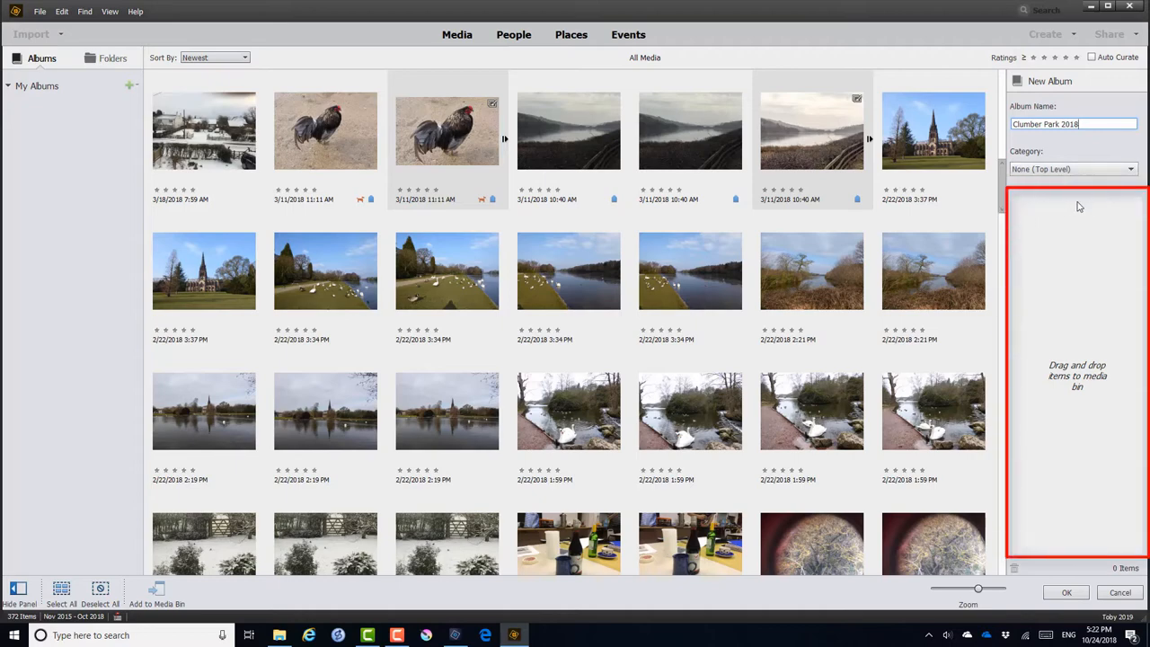
mouse_move(1110, 317)
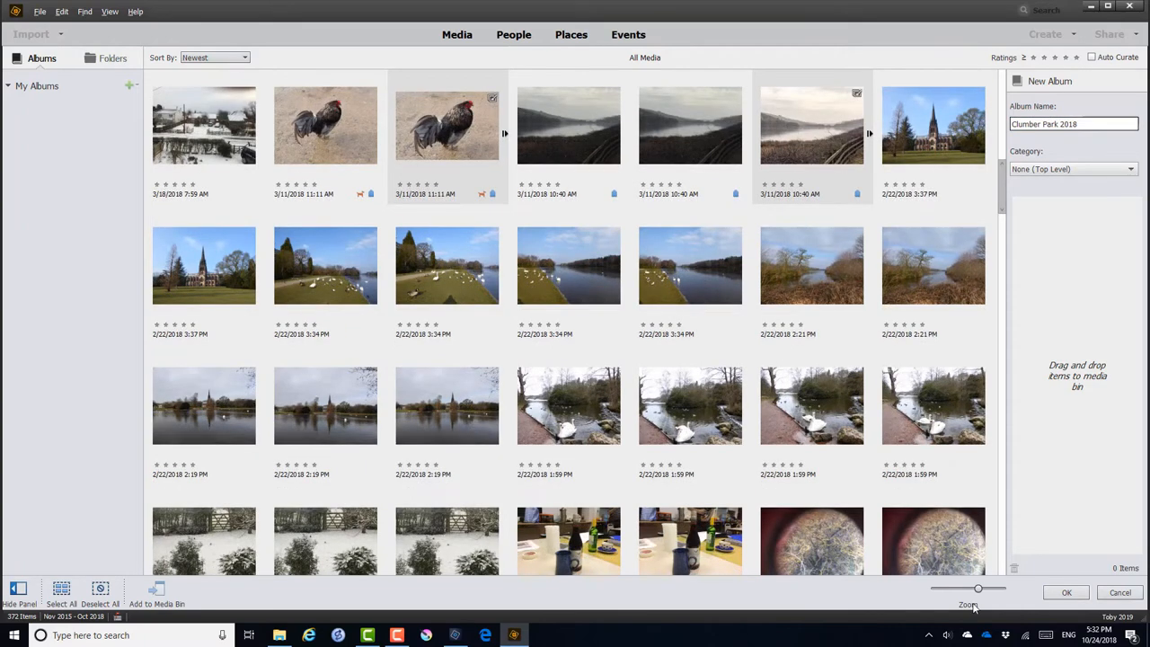
Add the church, lake, swans-on-grass, river, riverbank and swans-by-river photos to the album
left_click(933, 130)
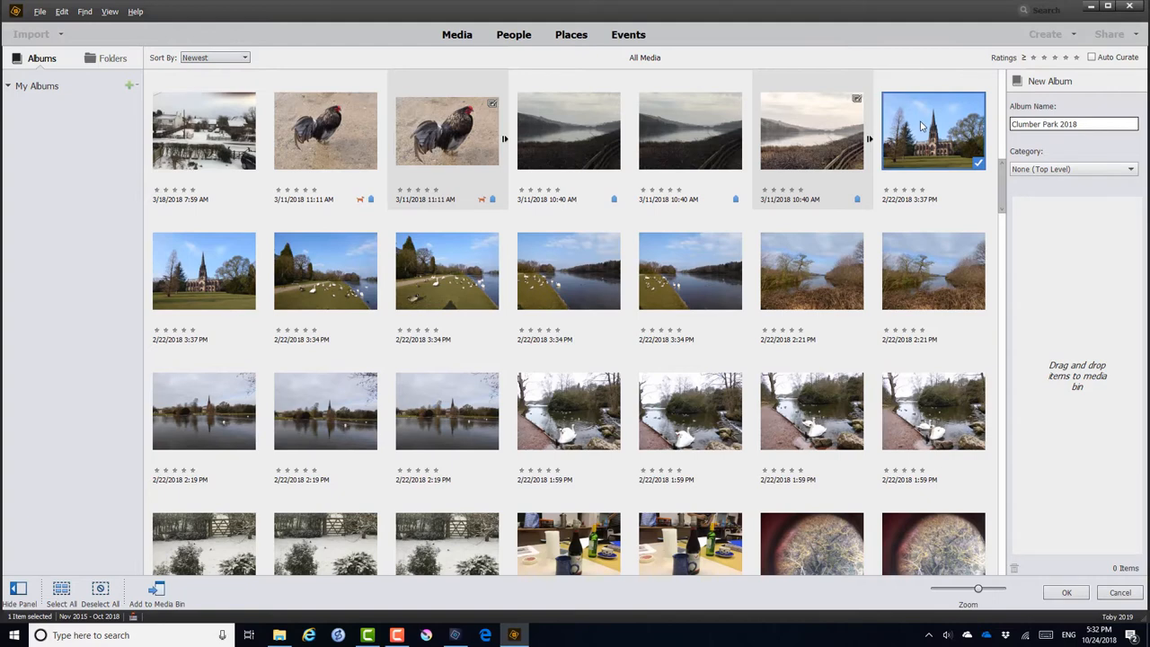
left_click_drag(933, 131, 1034, 212)
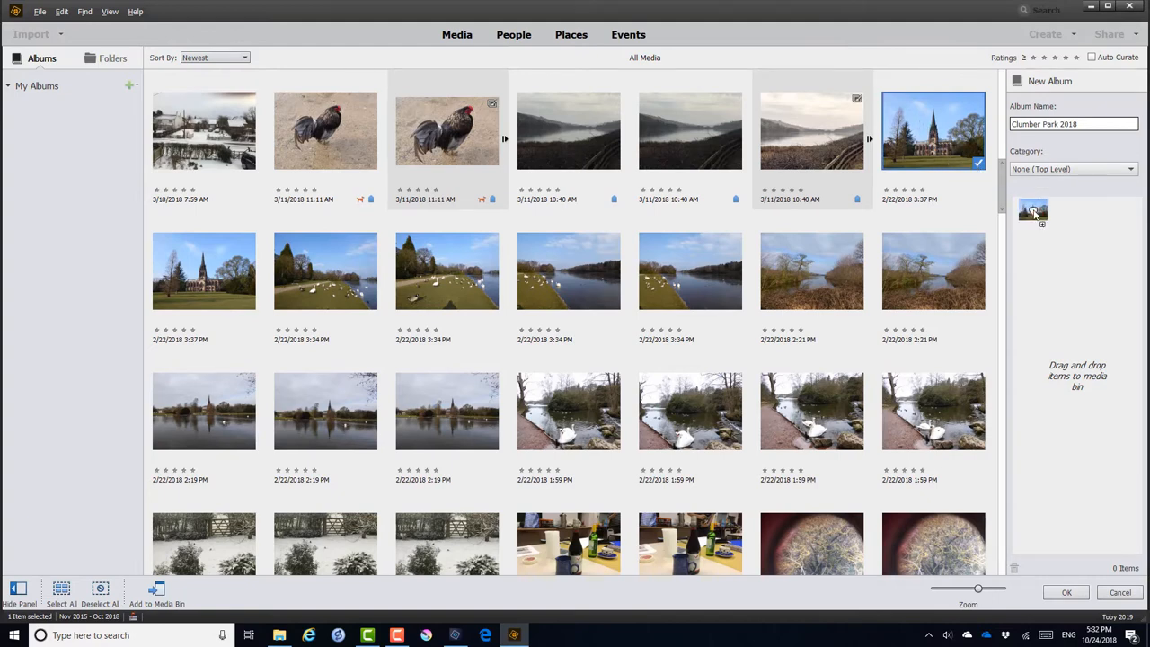
left_click_drag(932, 130, 1044, 223)
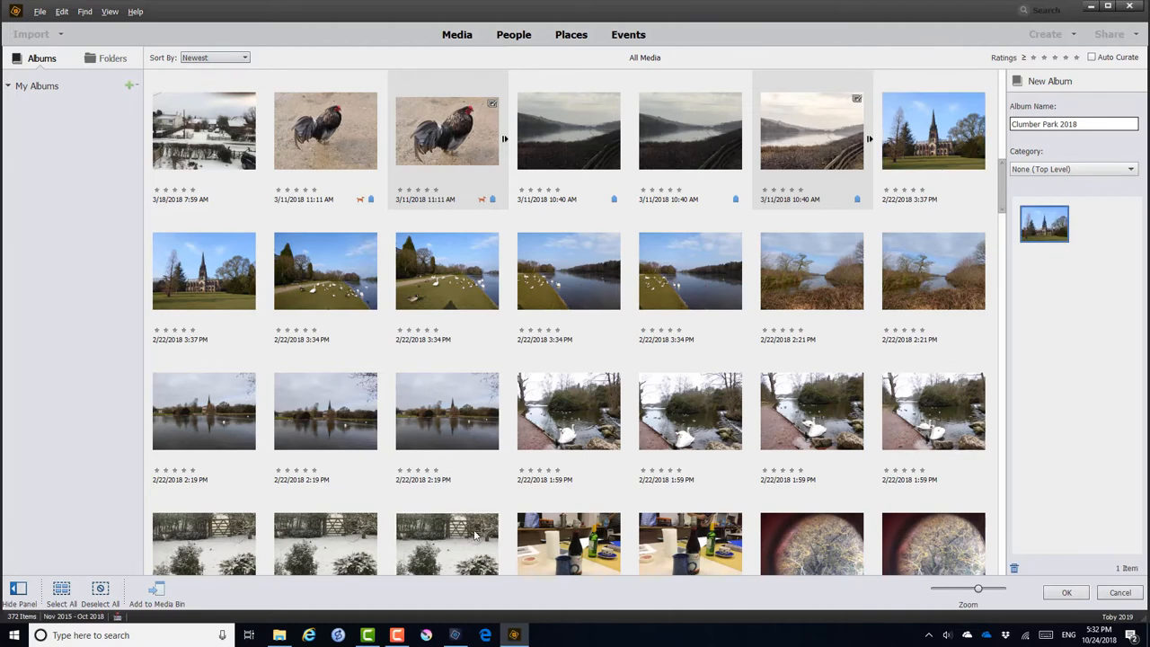
left_click(446, 411)
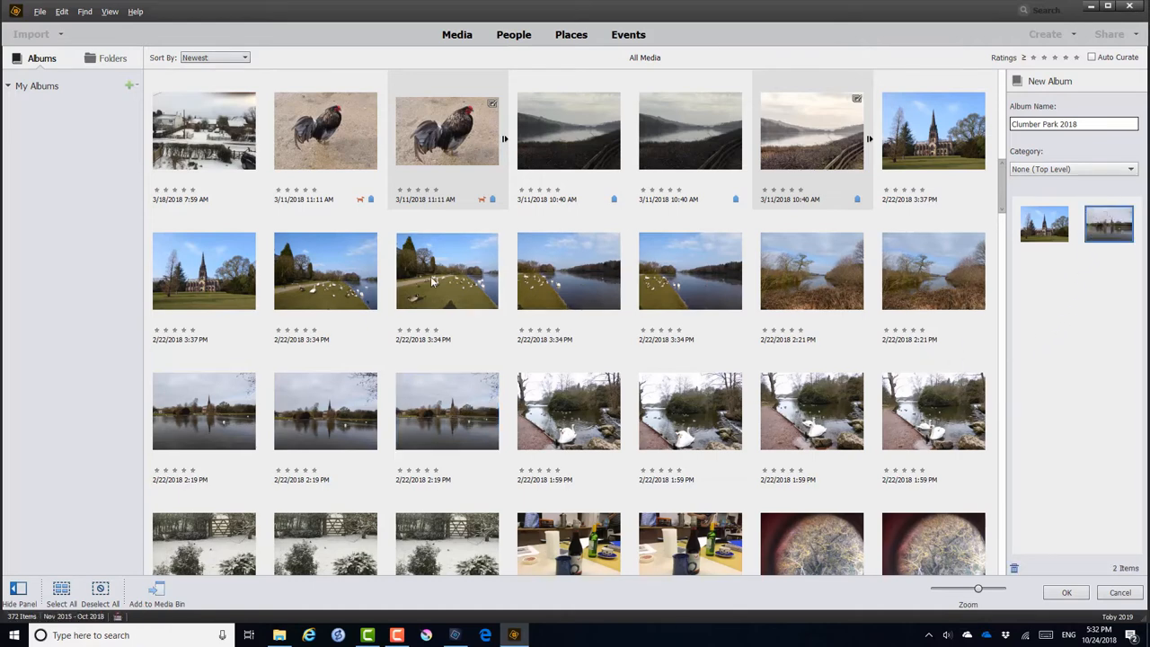
left_click(325, 270)
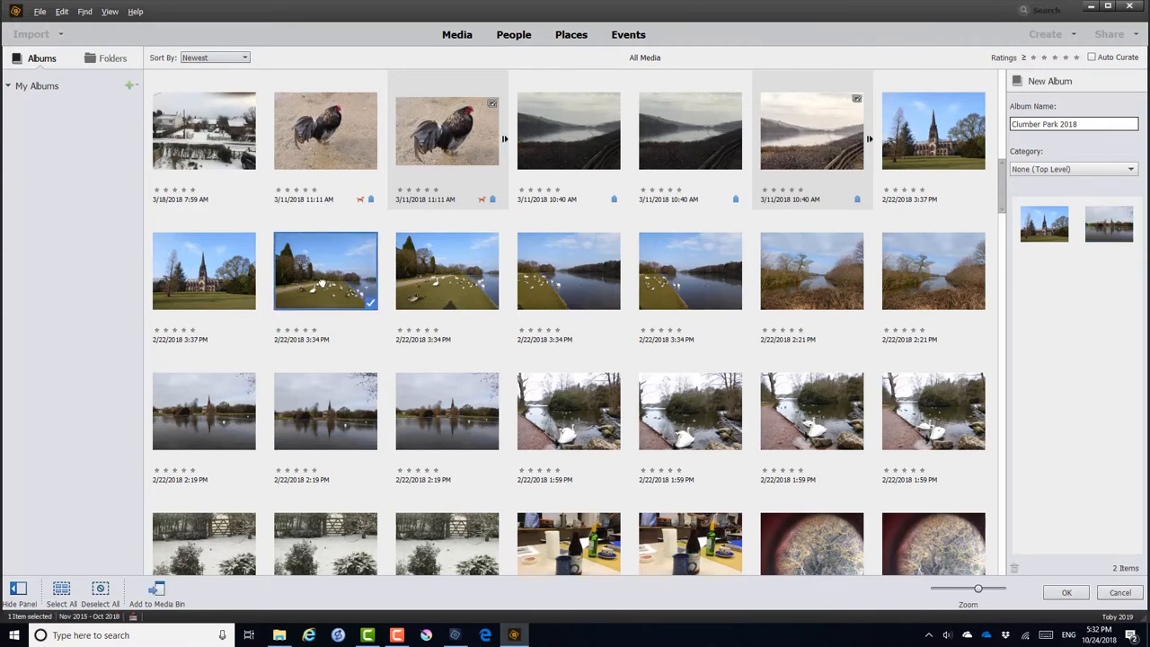
mouse_move(679, 279)
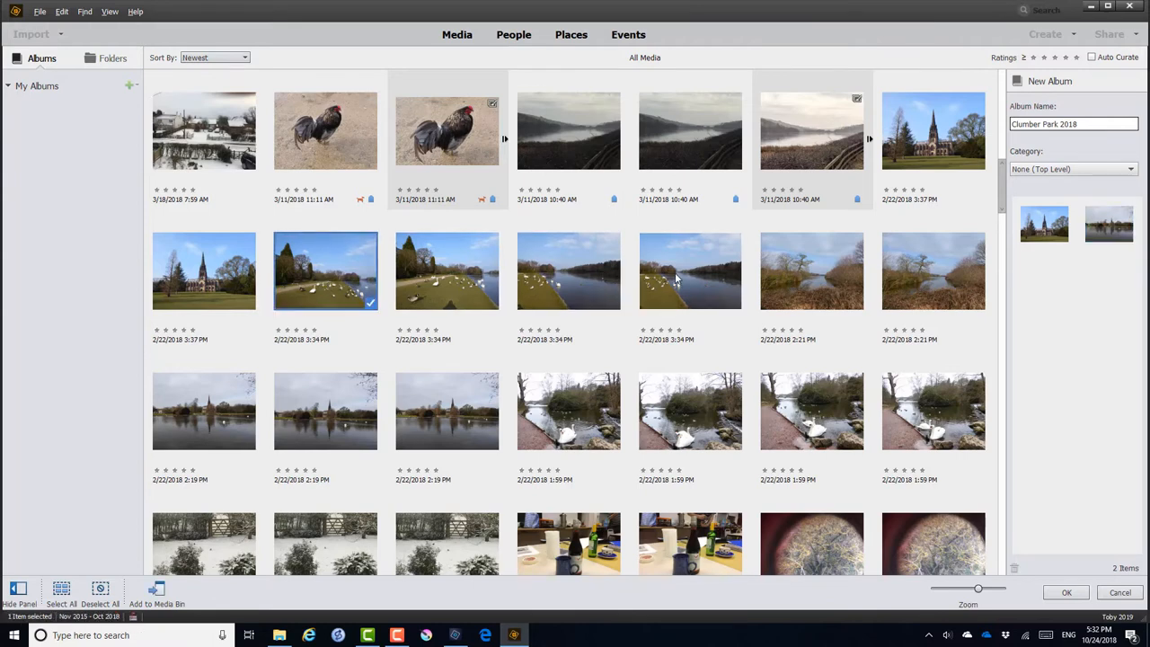
left_click(691, 270)
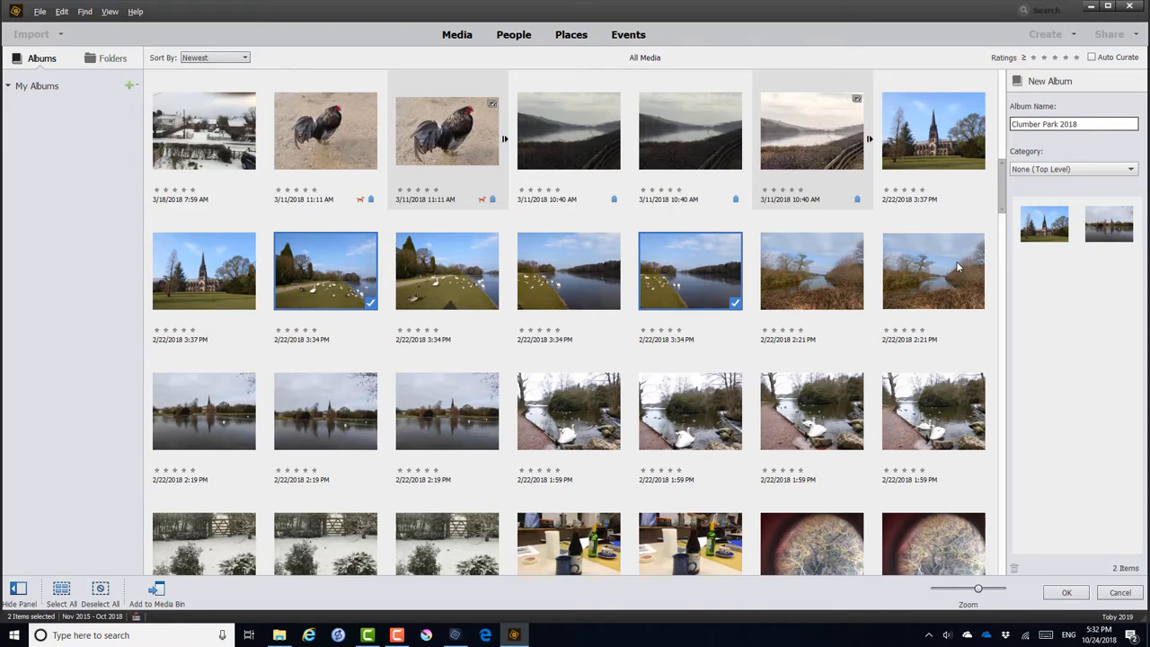
left_click(933, 271)
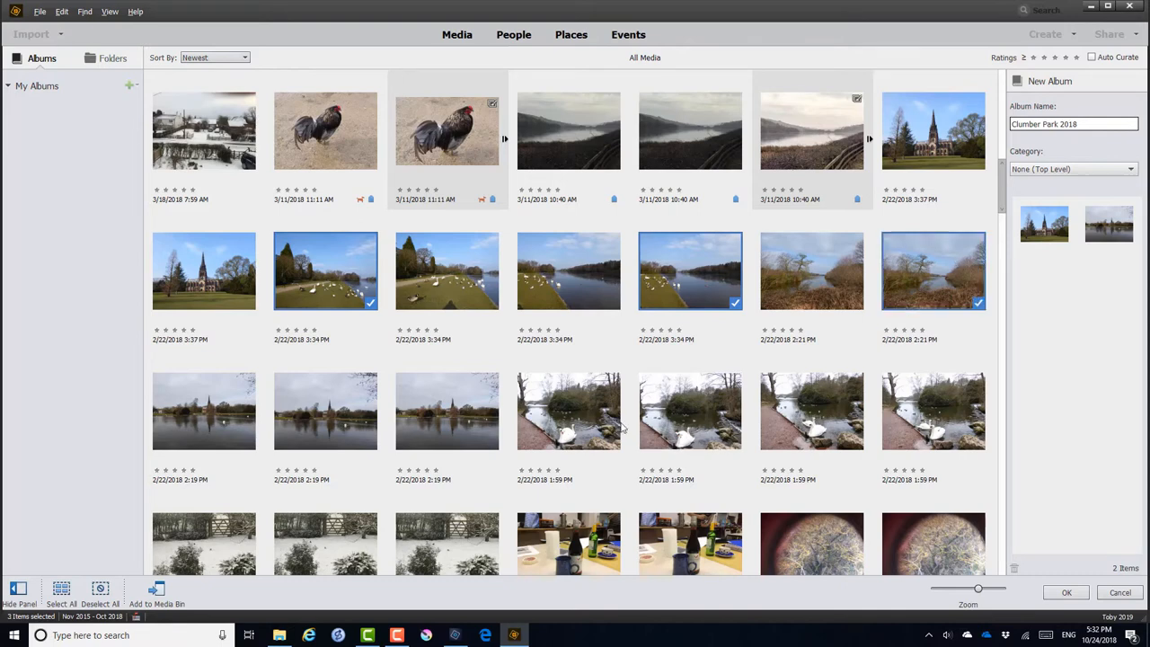
left_click(568, 411)
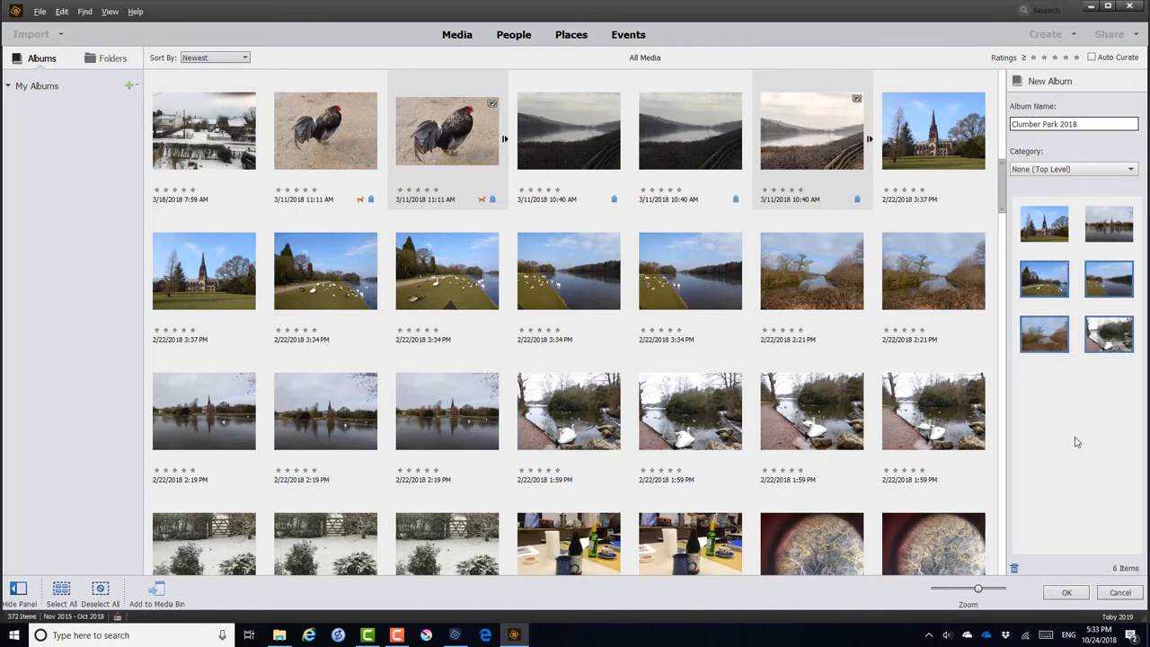
mouse_move(1071, 530)
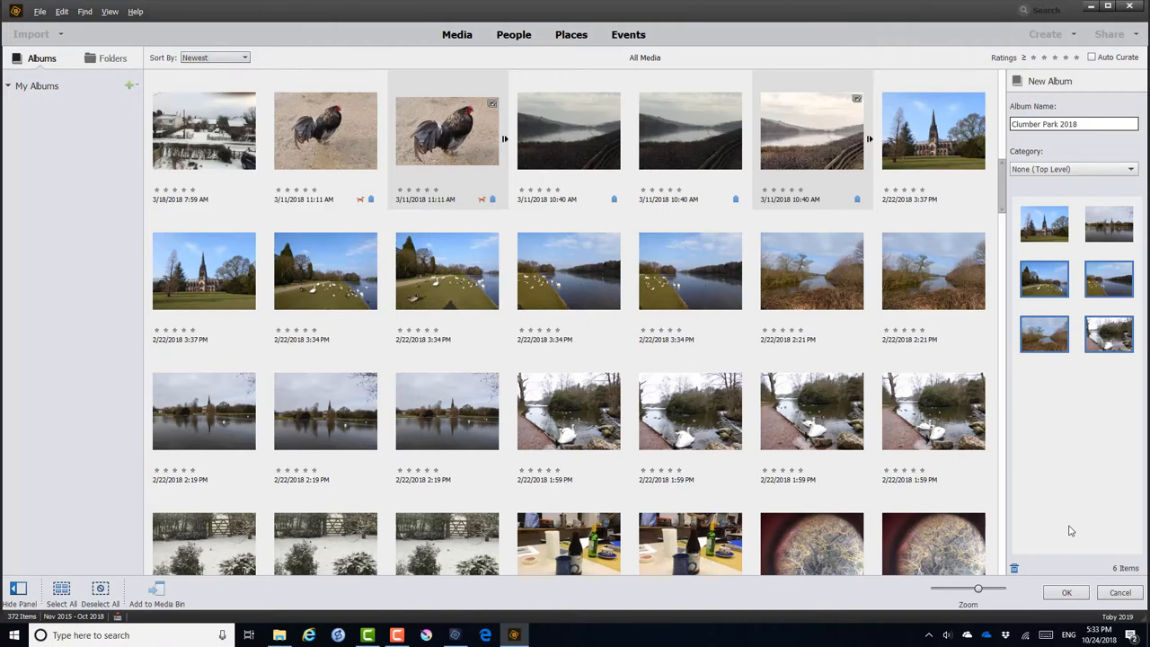
left_click(1067, 592)
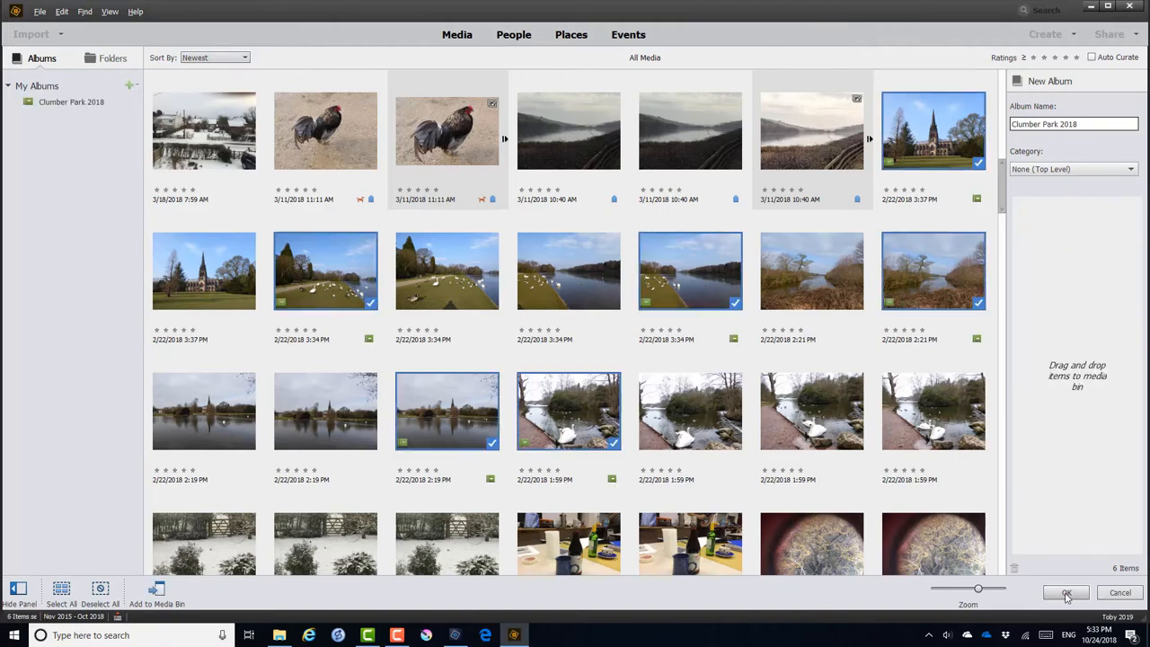
left_click(1066, 592)
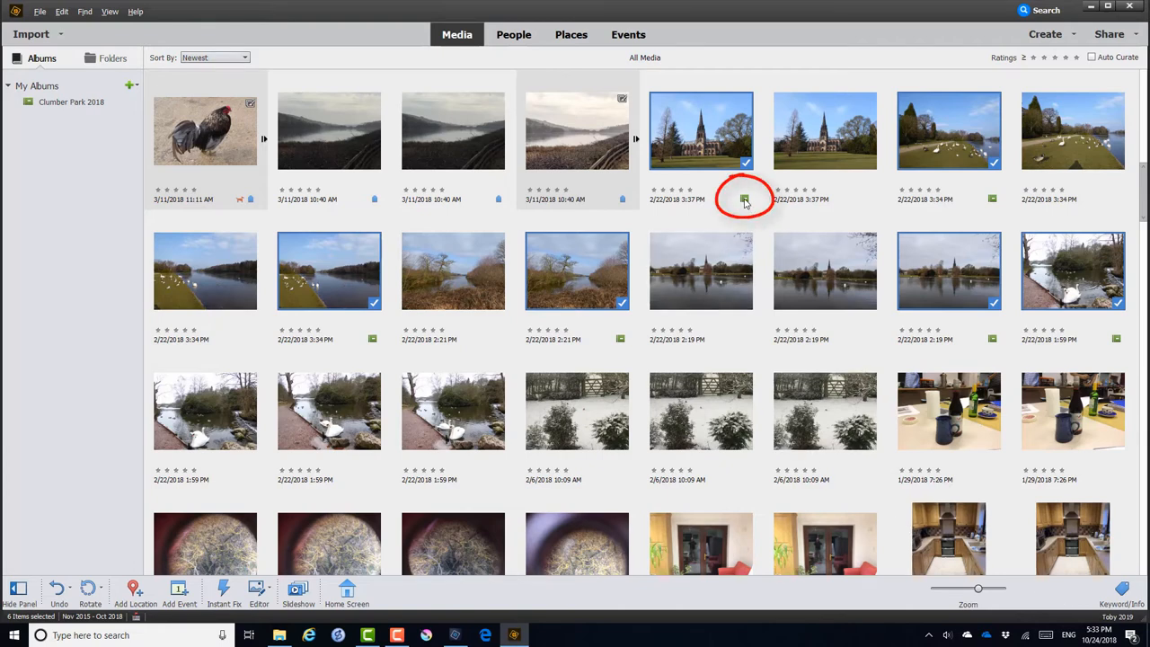
mouse_move(745, 199)
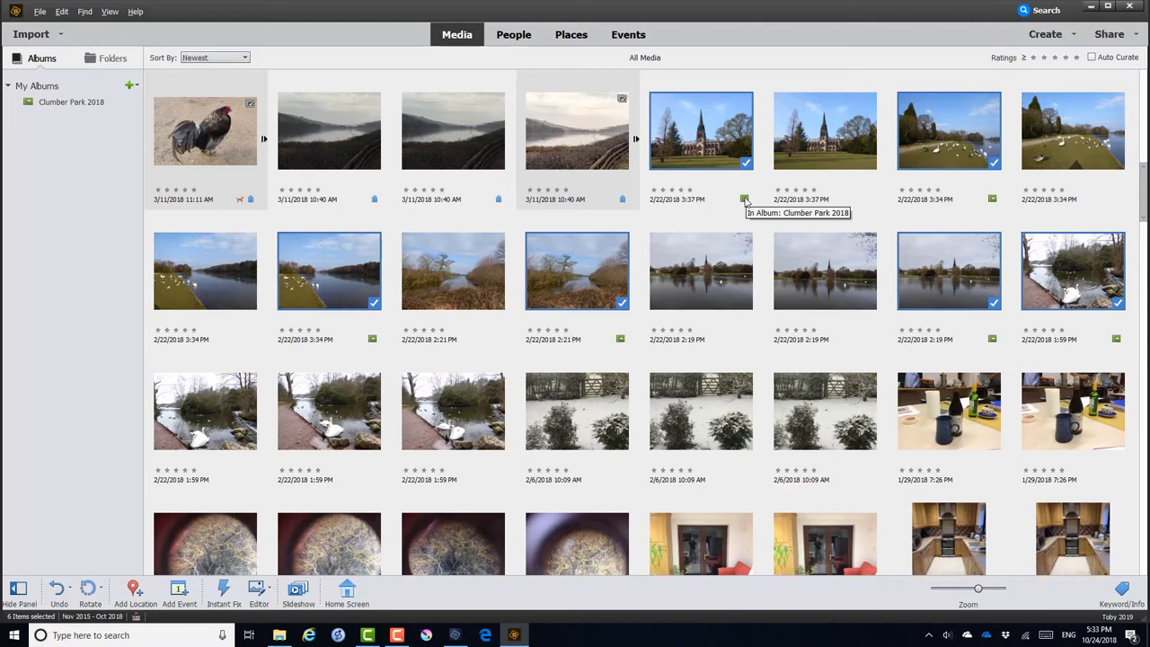
mouse_move(745, 200)
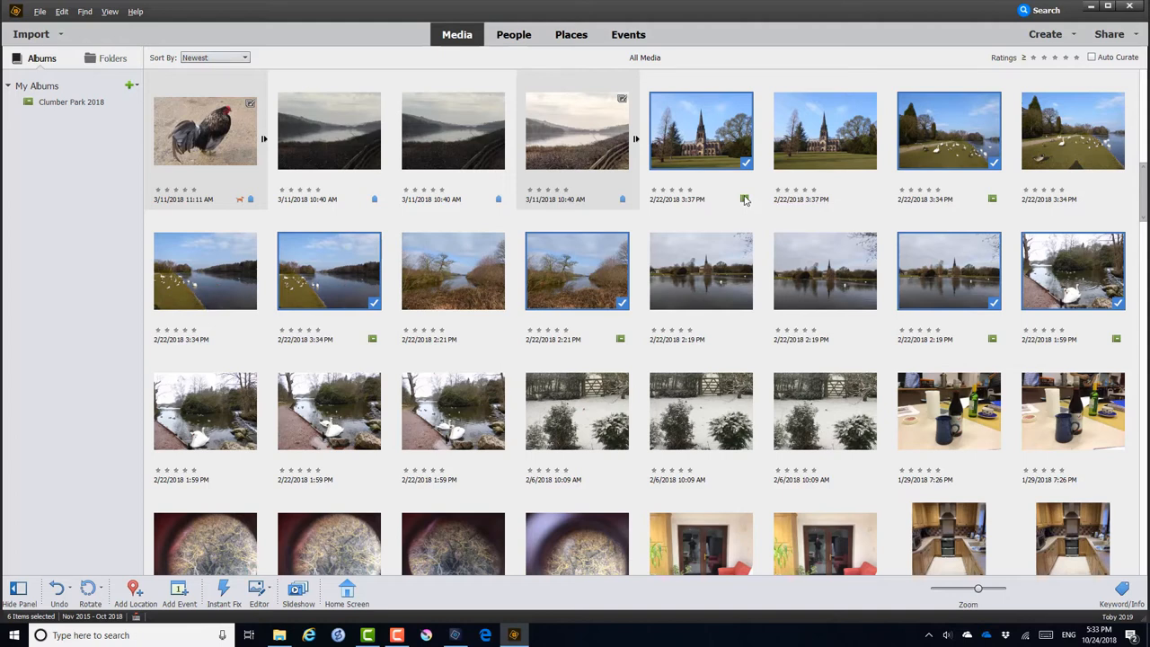
mouse_move(744, 202)
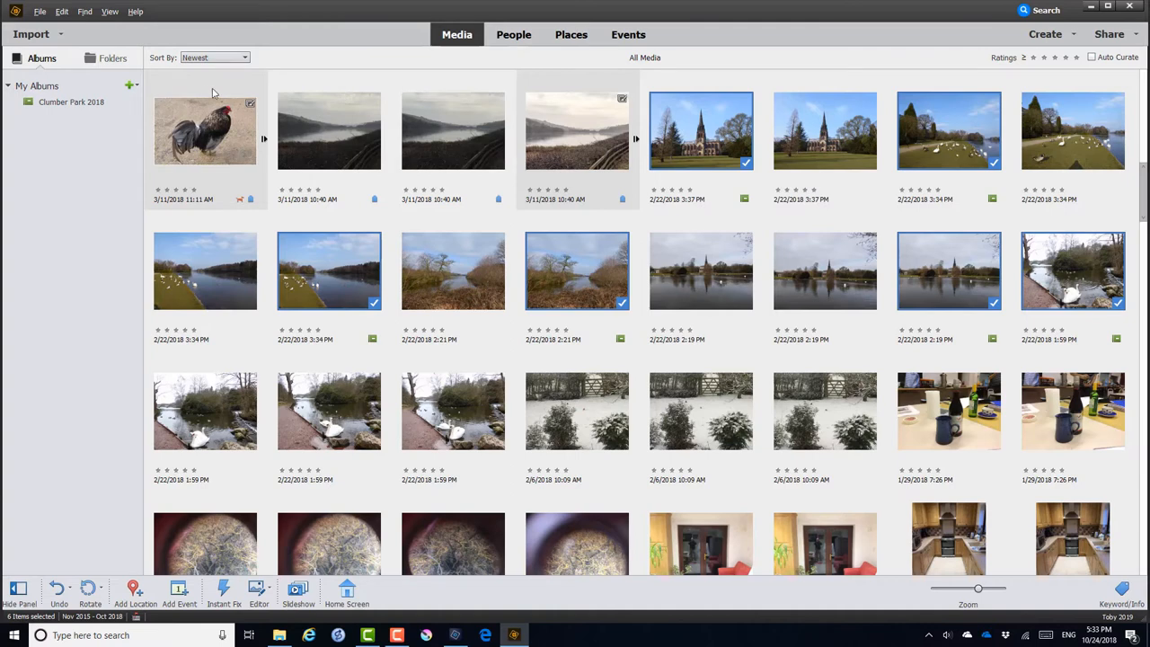
left_click(71, 102)
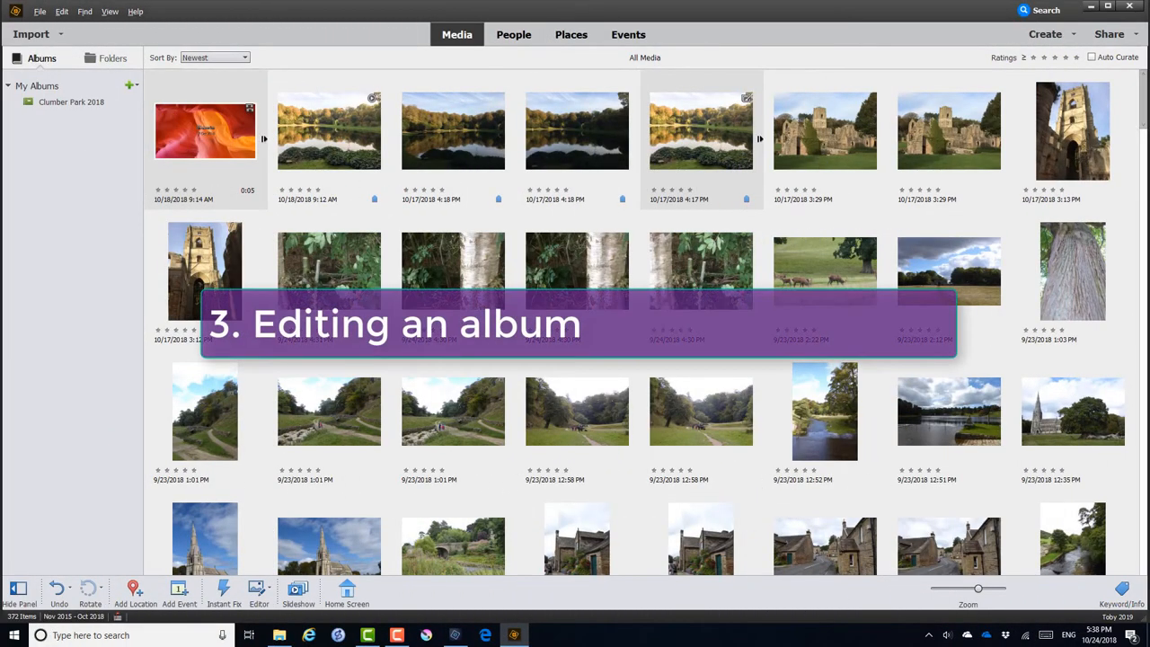
mouse_move(66, 102)
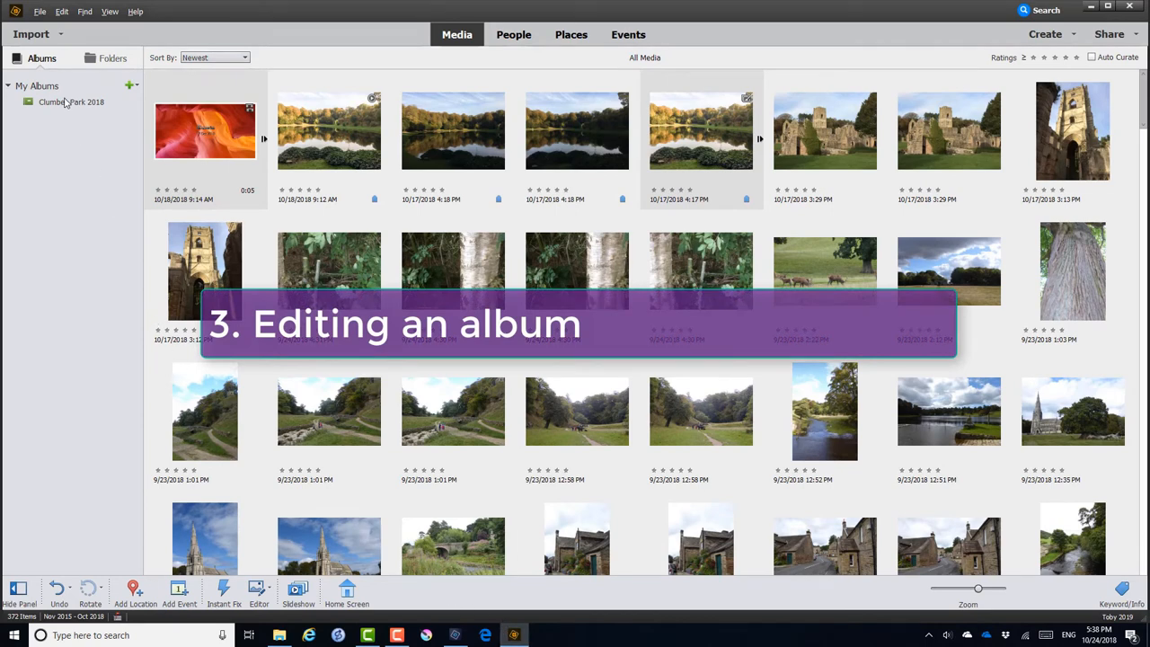
Edit the Clumber Park 2018 album from its right-click menu and select one of its photos
right_click(71, 102)
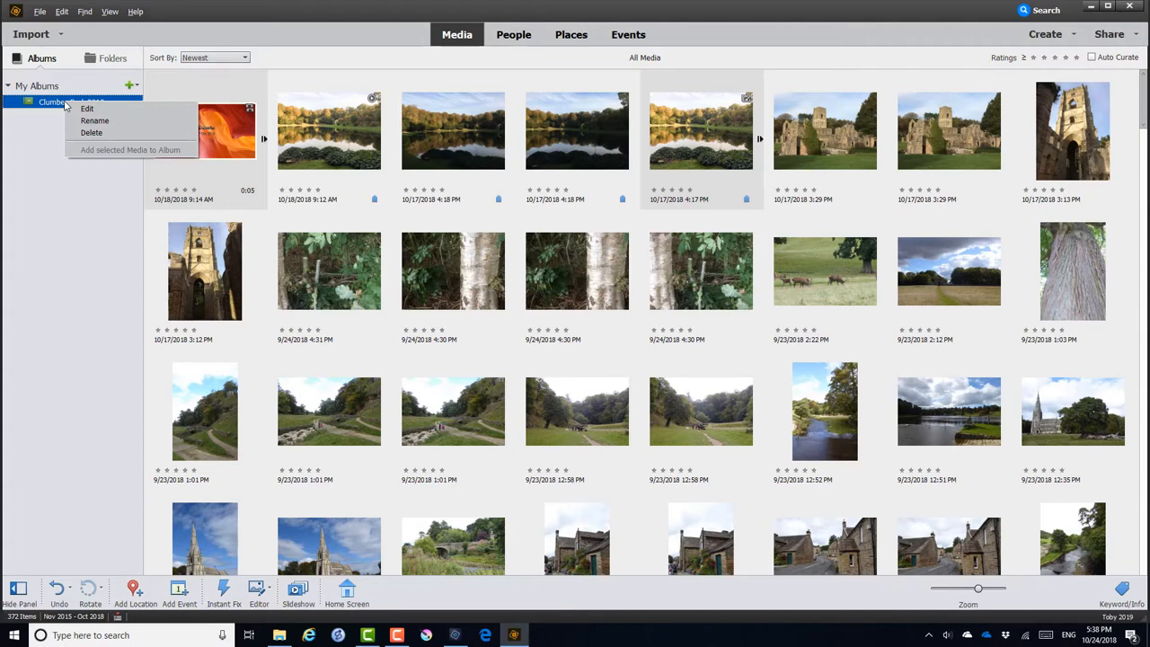
mouse_move(91, 132)
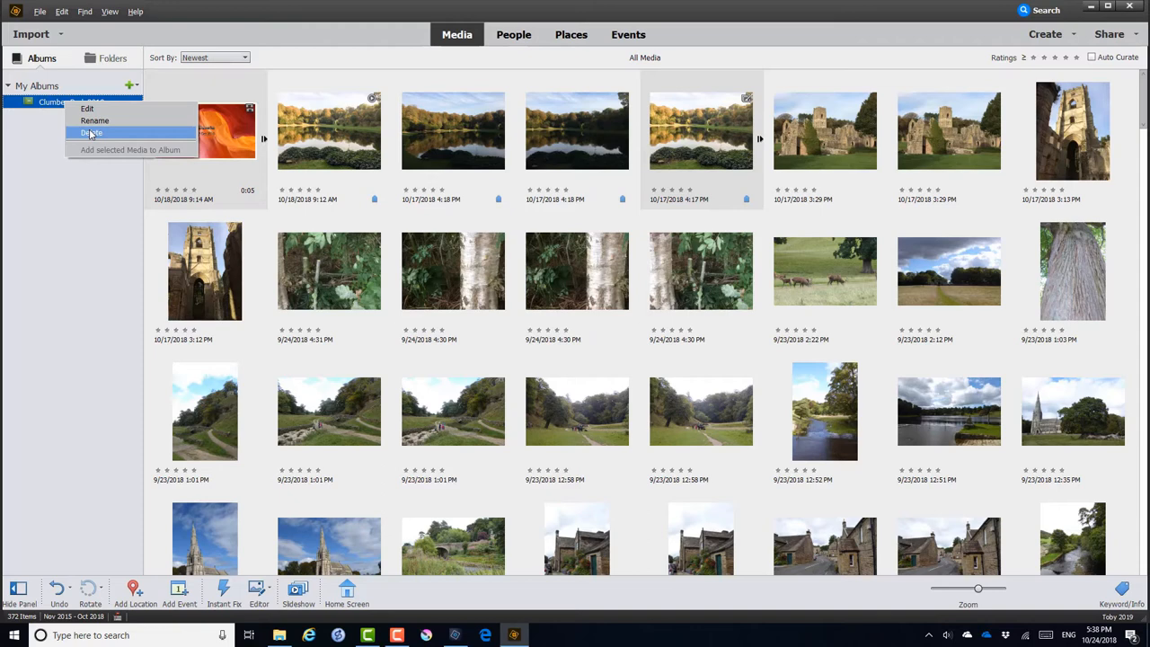
mouse_move(94, 121)
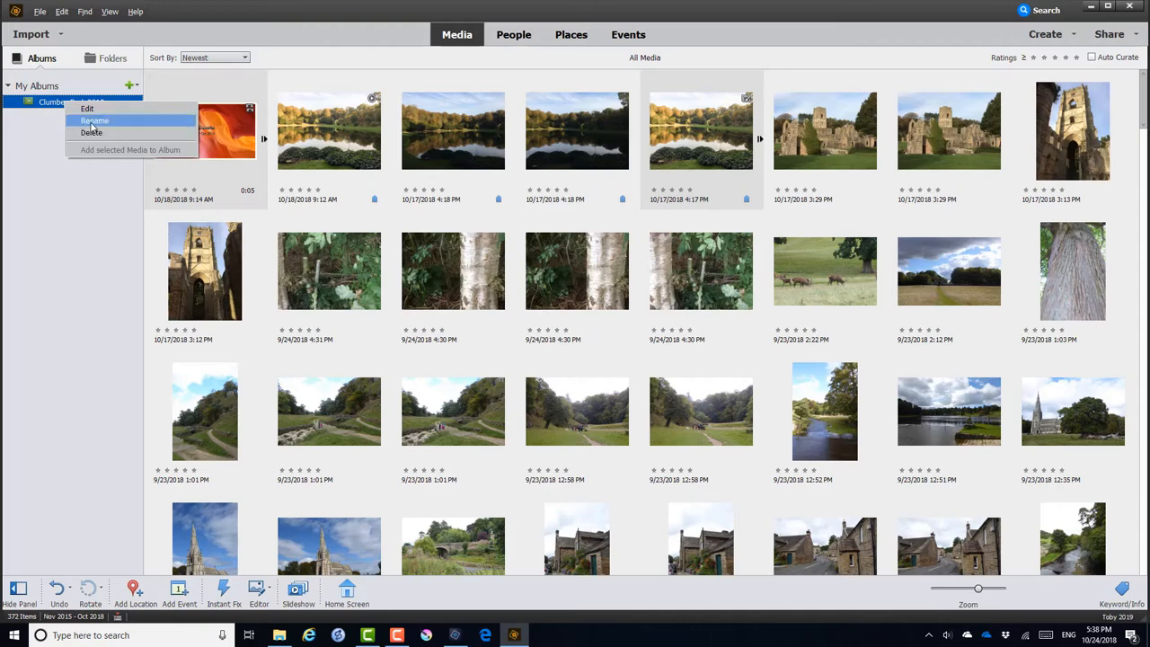
left_click(94, 120)
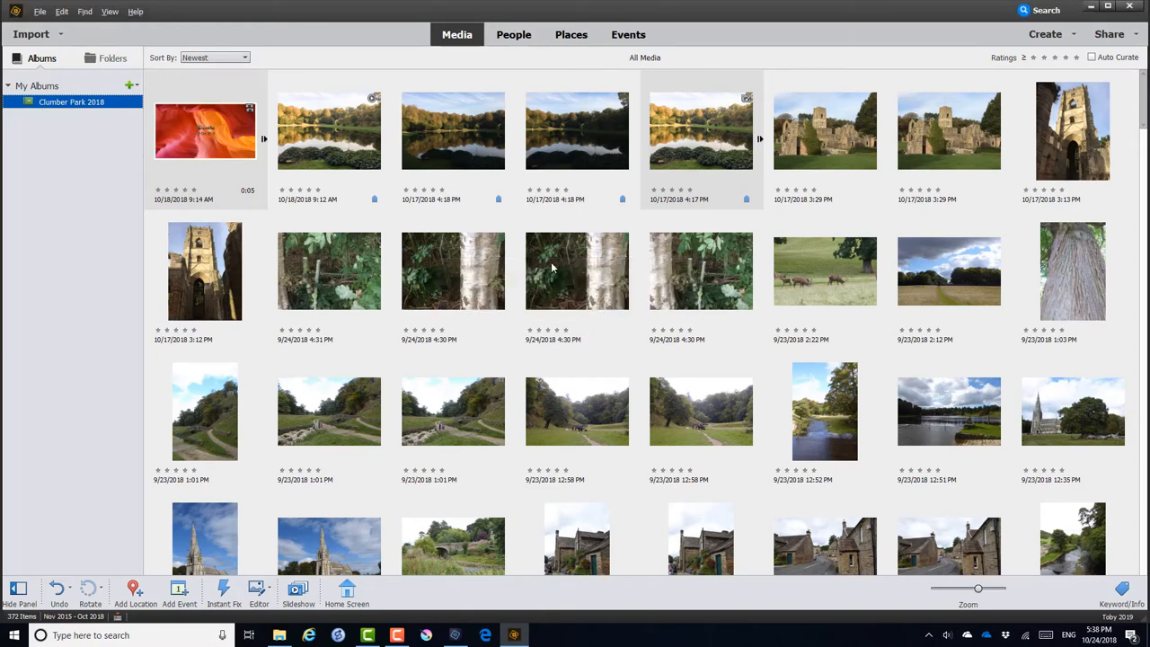
right_click(71, 101)
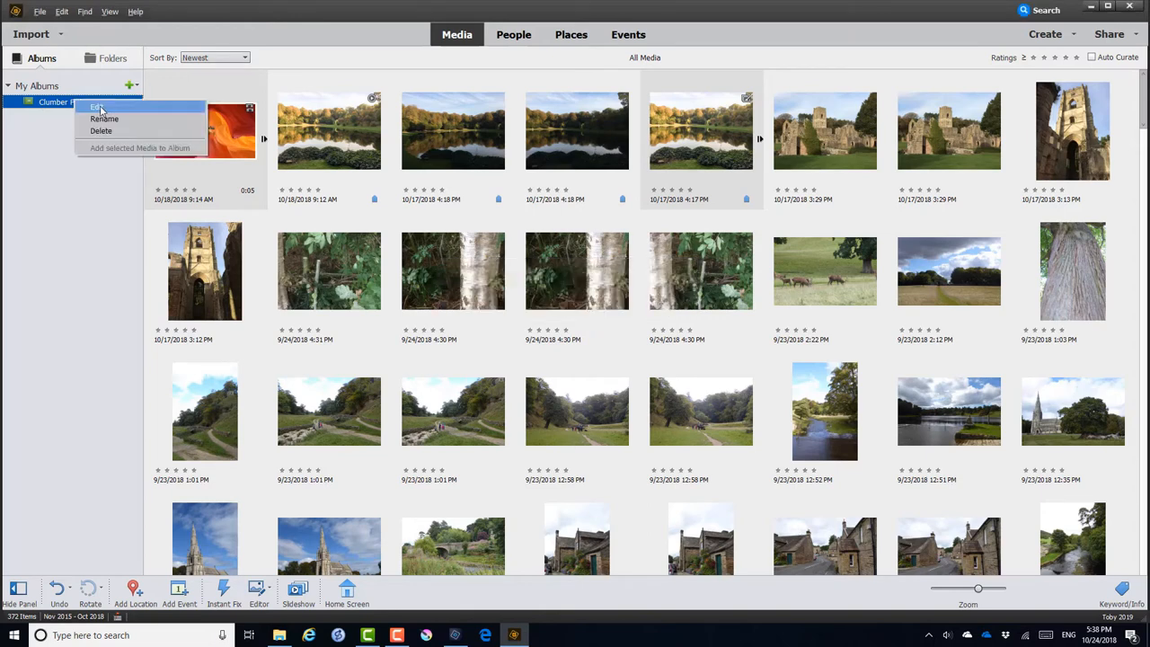
left_click(98, 106)
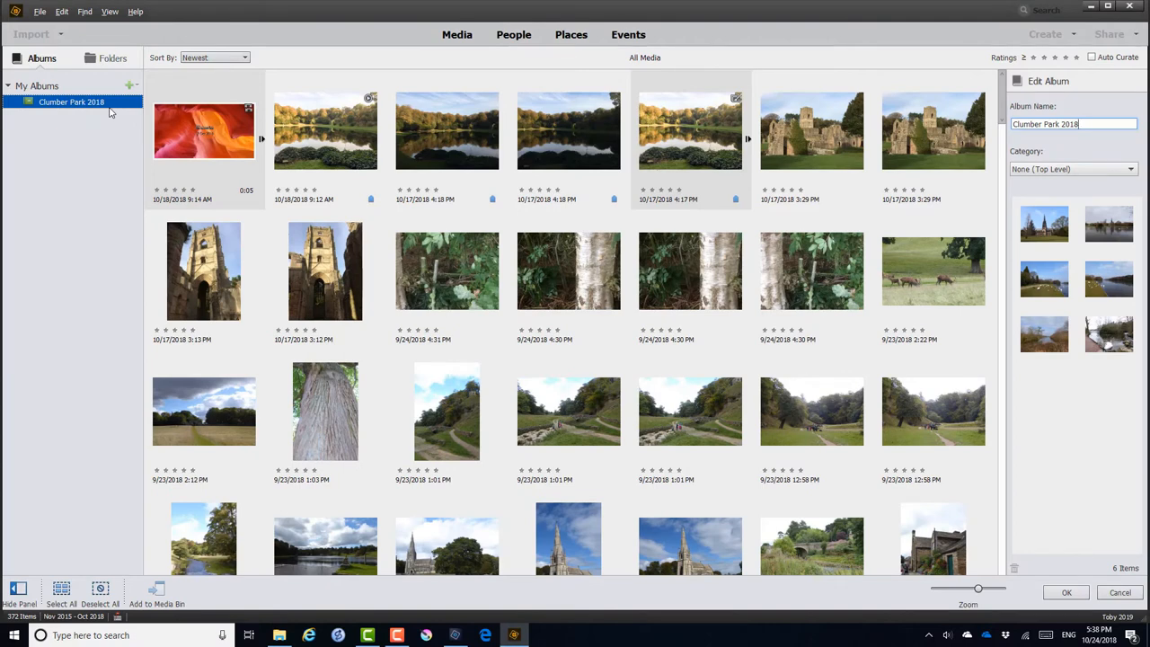
mouse_move(135, 124)
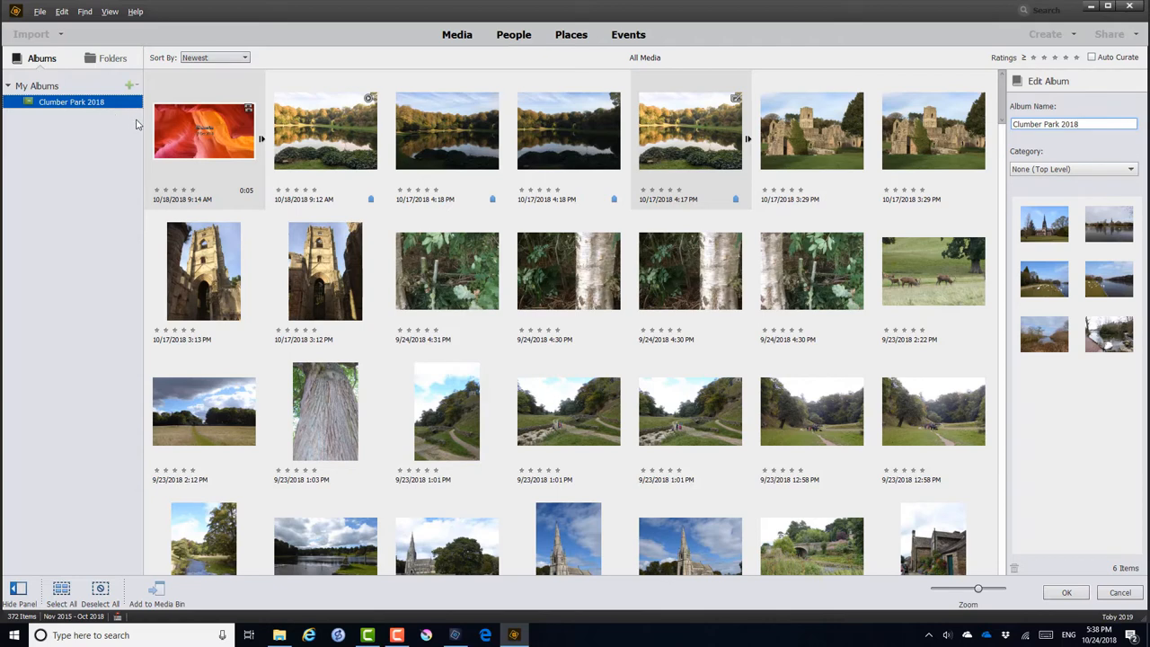
mouse_move(1031, 227)
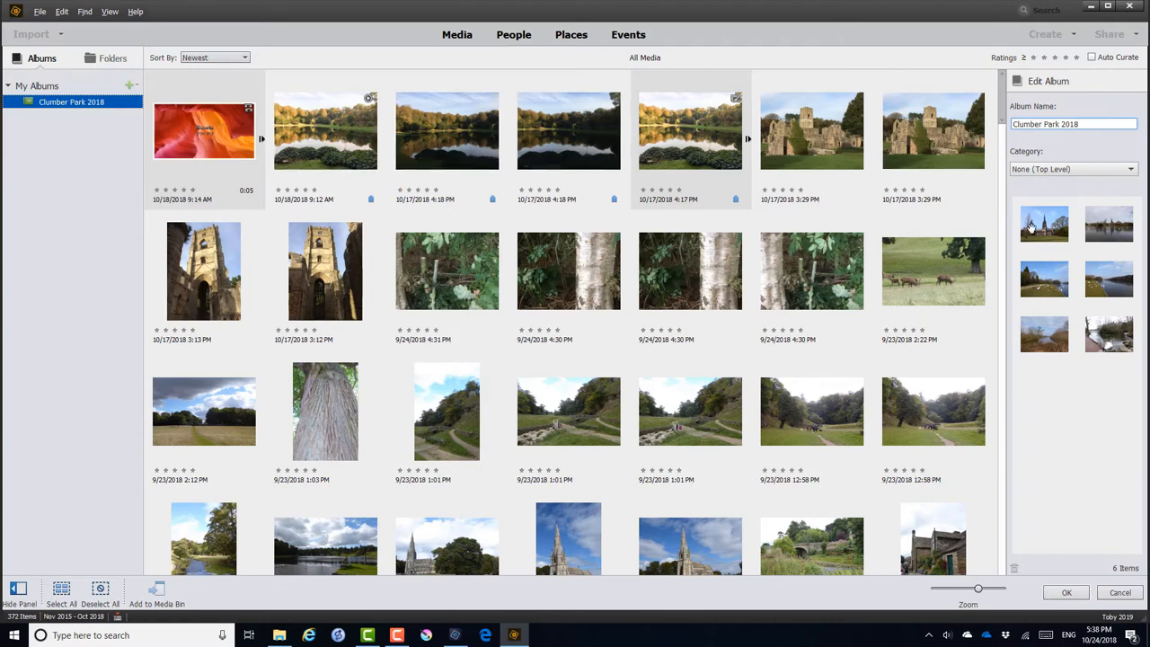
left_click(1109, 279)
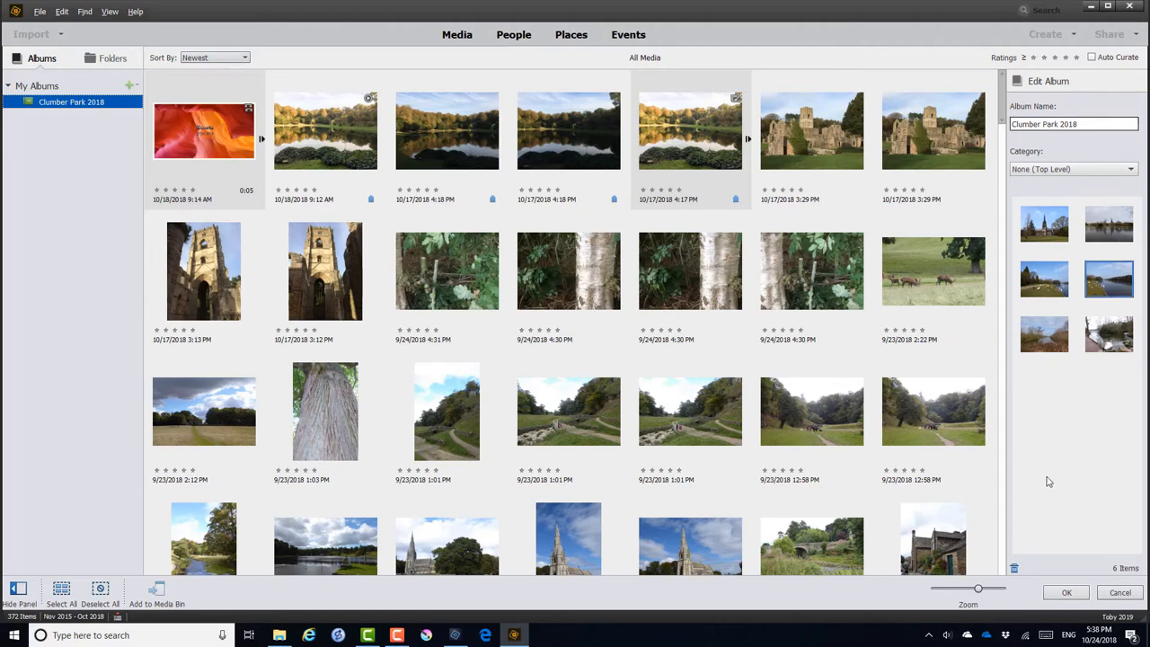
mouse_move(1014, 570)
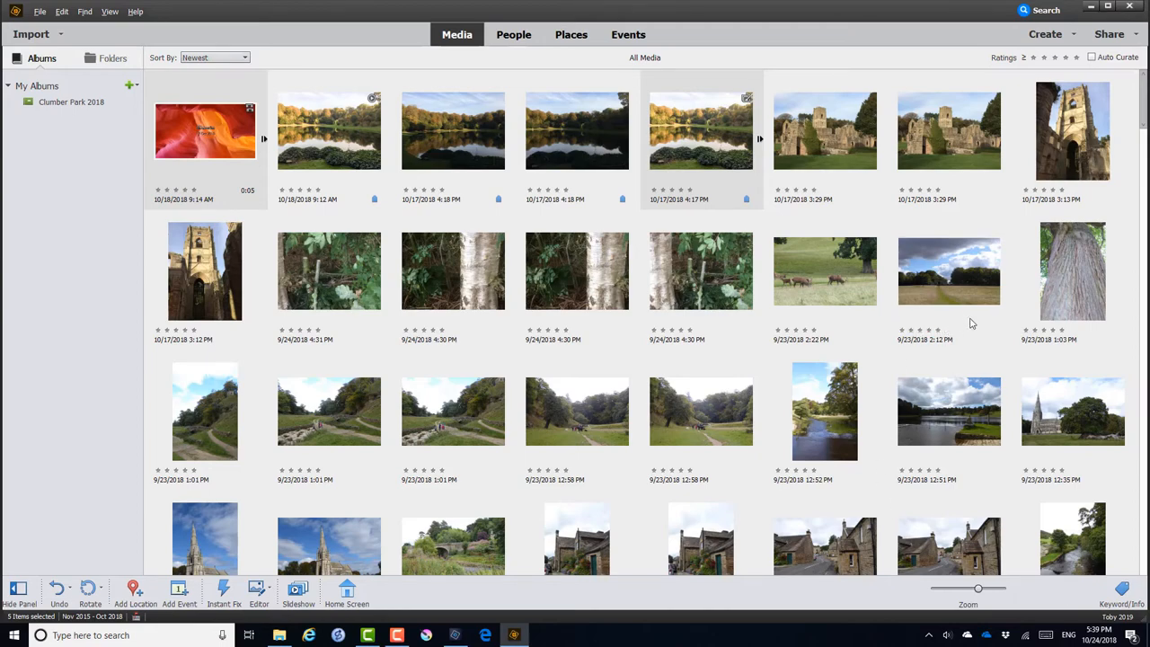
Exit the Clumber Park 2018 album editor, returning to the full media grid
left_click(71, 102)
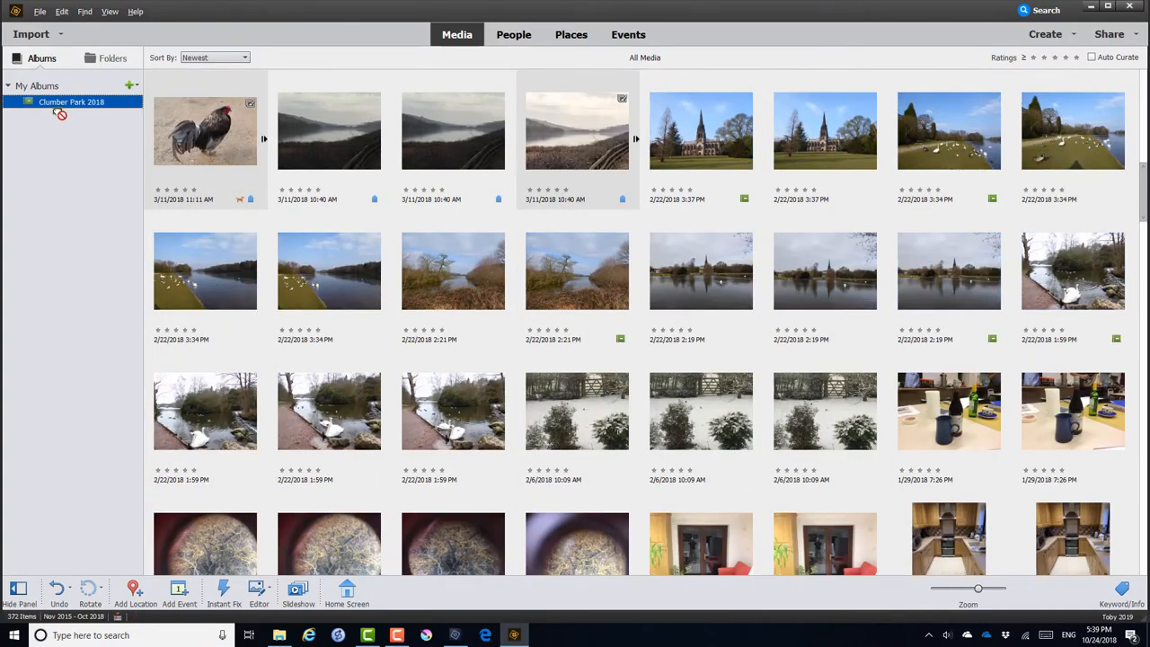
mouse_move(441, 427)
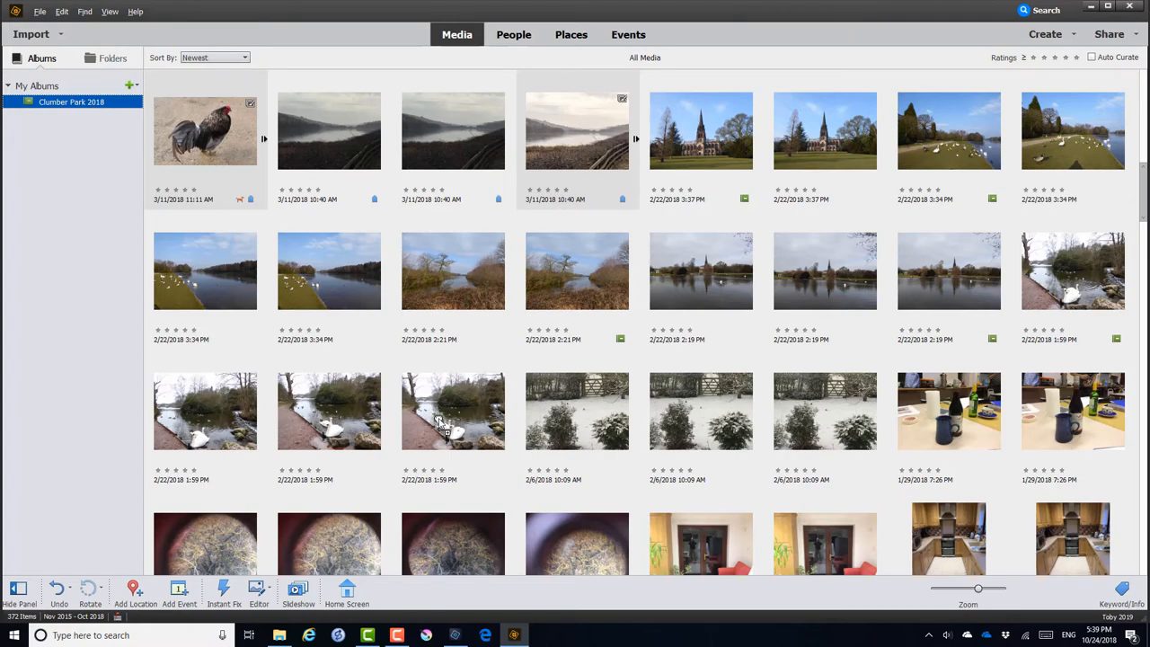
left_click(453, 411)
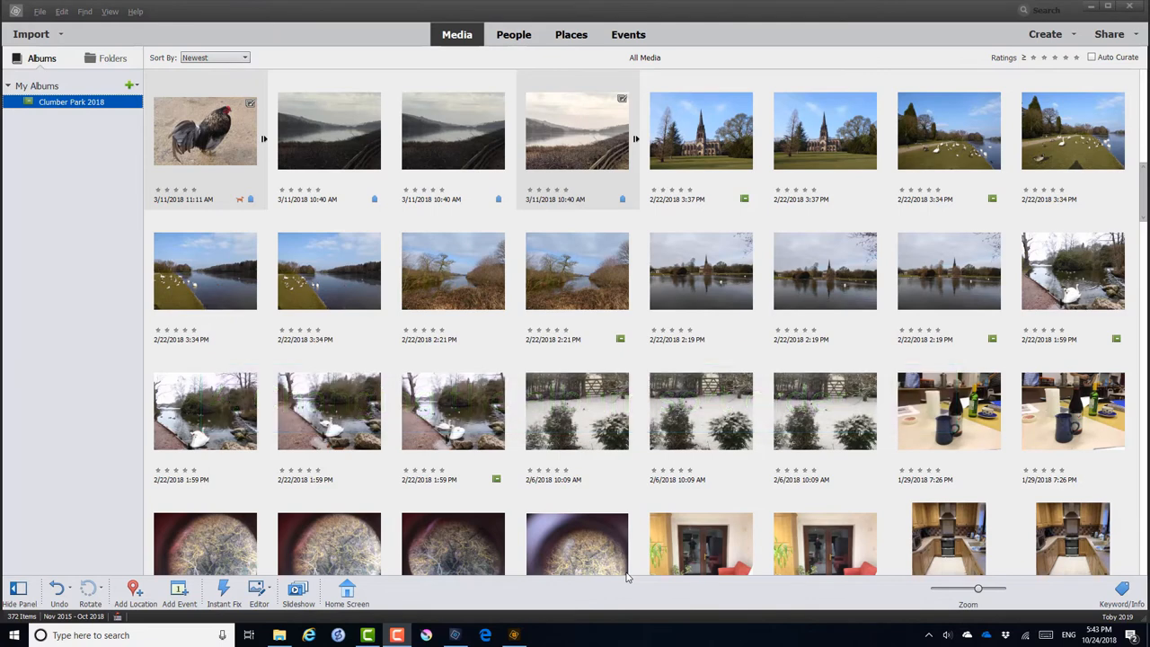
mouse_move(83, 135)
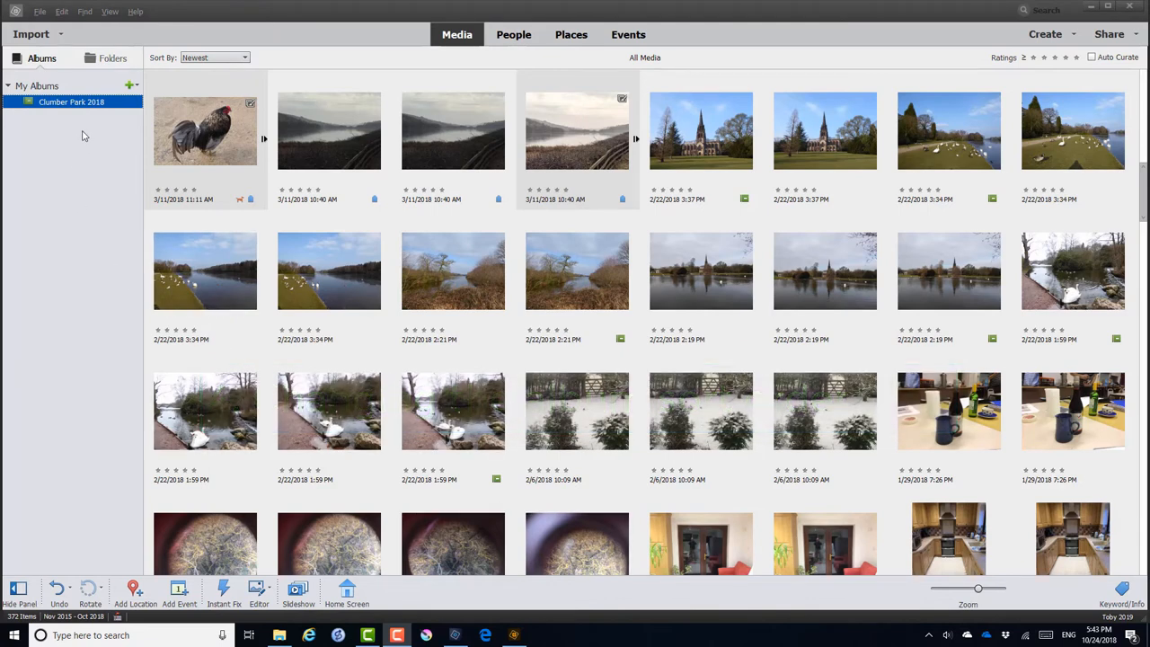
Sort Clumber Park 2018 by Album Order and move the last swan photo to second place
left_click(71, 102)
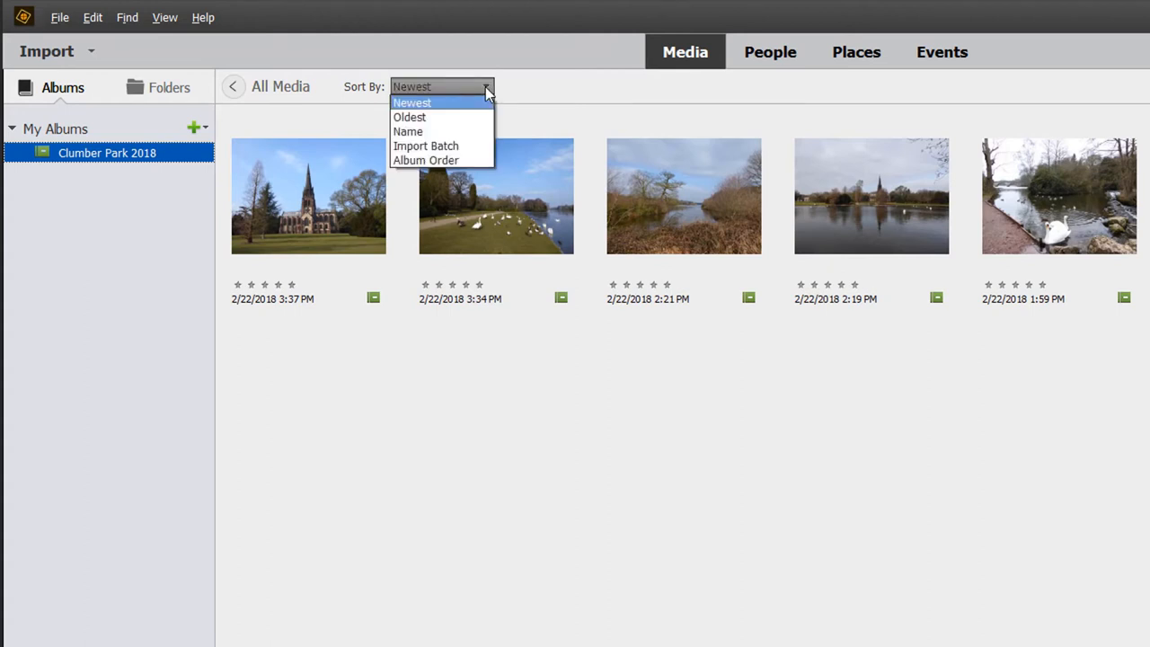
mouse_move(441, 160)
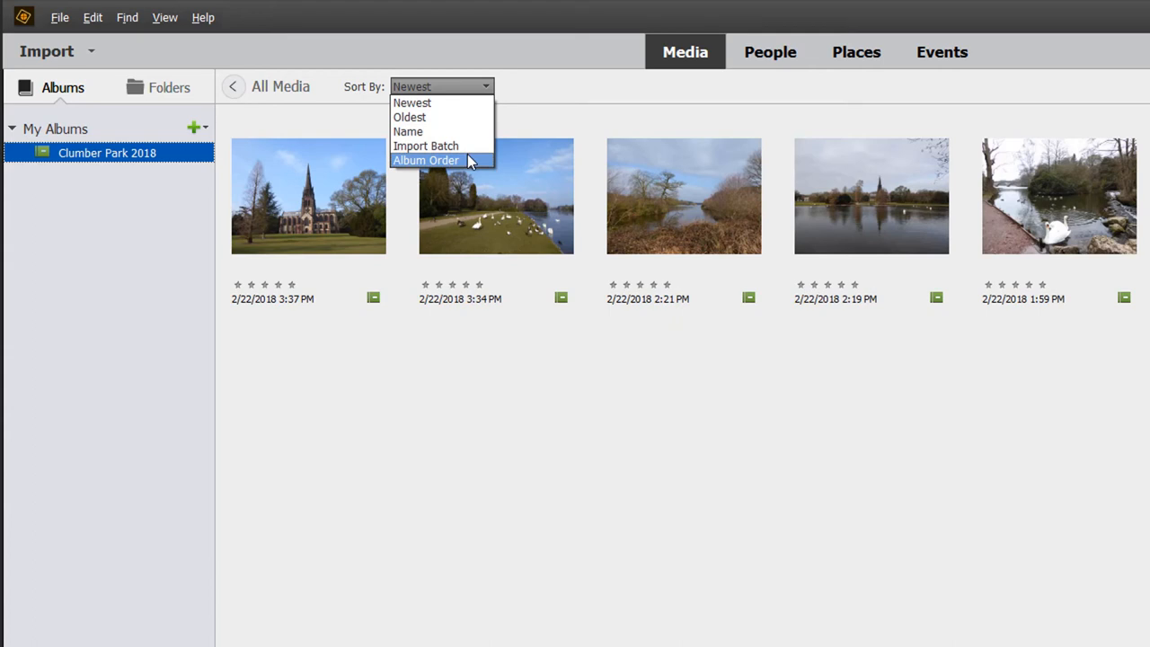
left_click(425, 160)
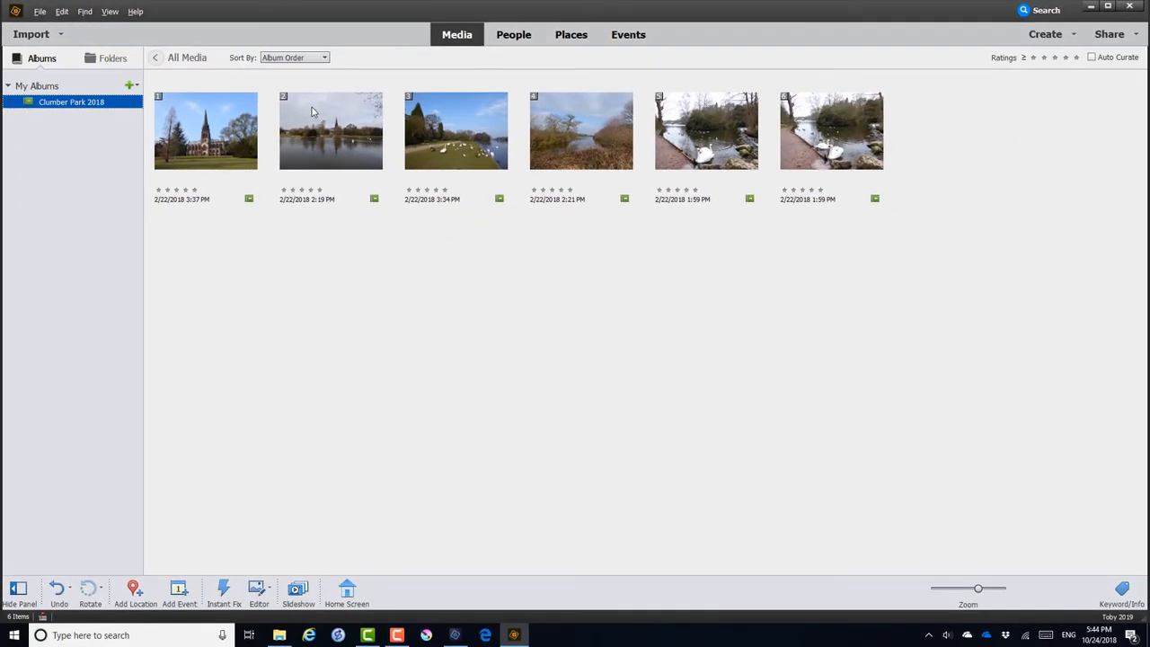
mouse_move(310, 108)
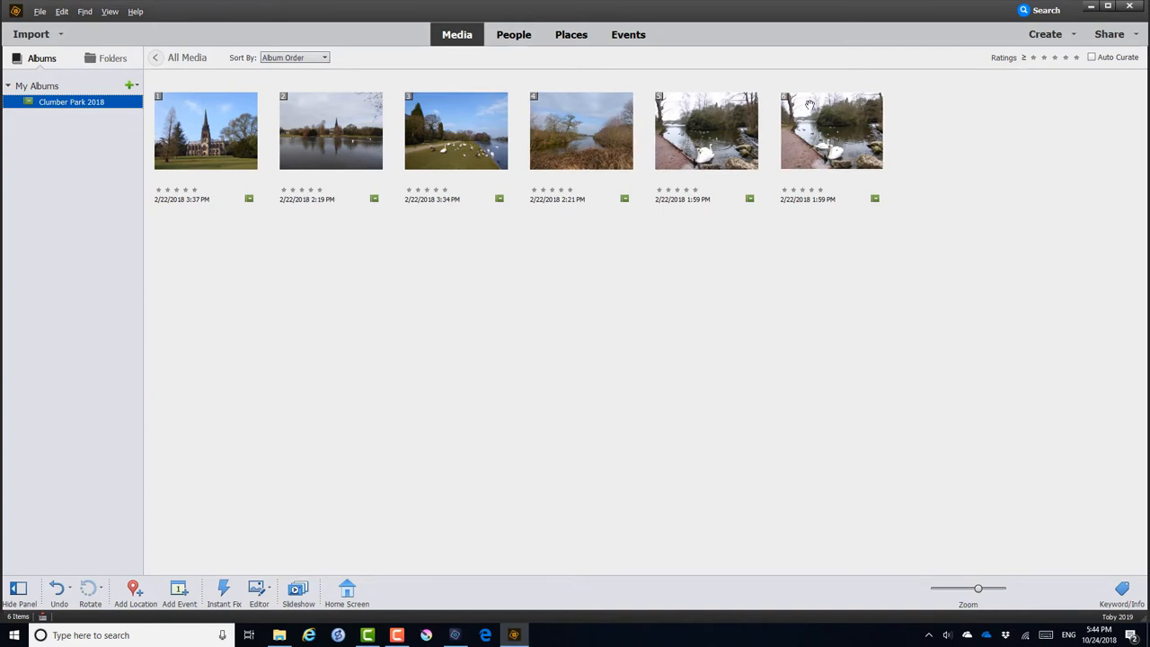
mouse_move(820, 133)
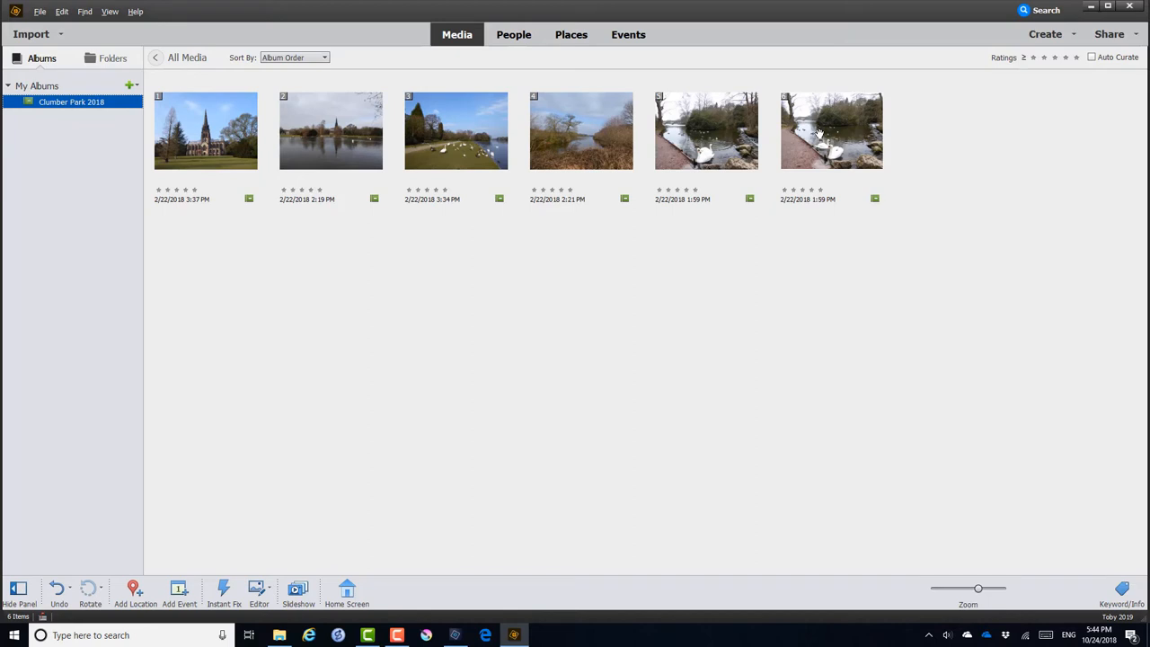
mouse_move(830, 129)
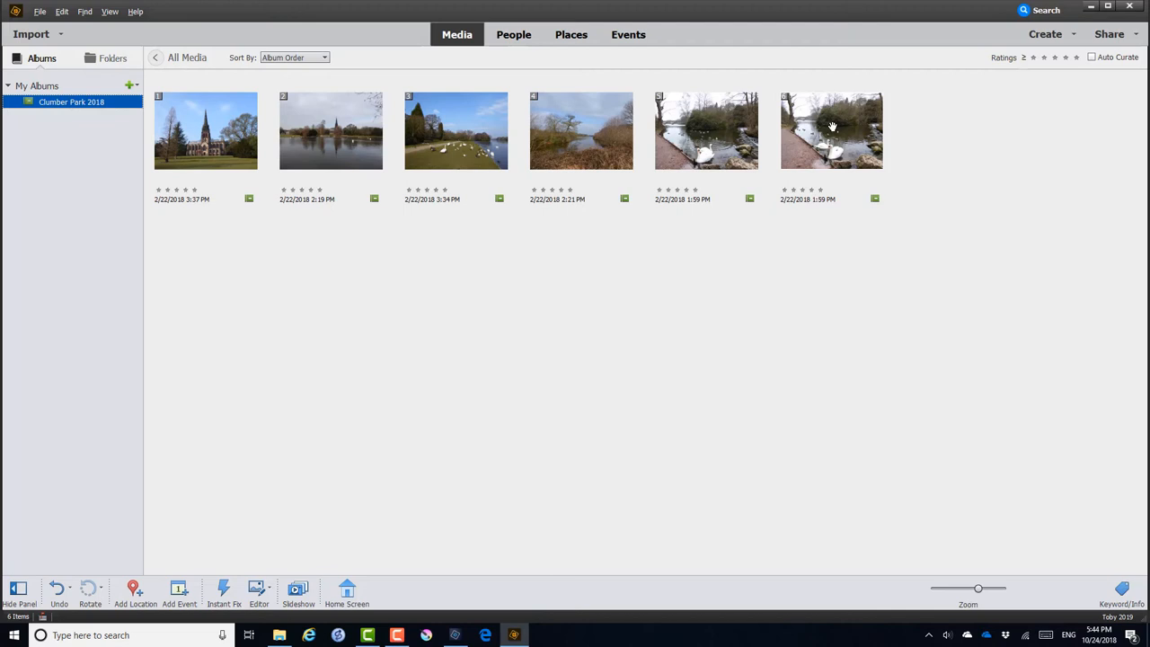
left_click(832, 130)
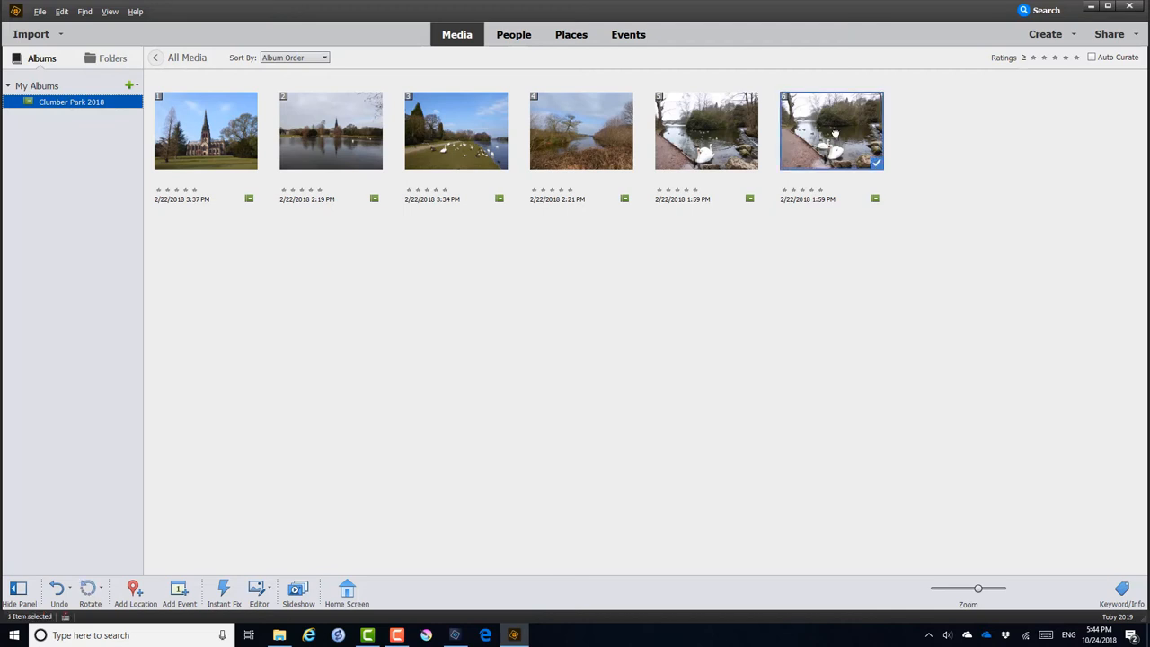
mouse_move(283, 134)
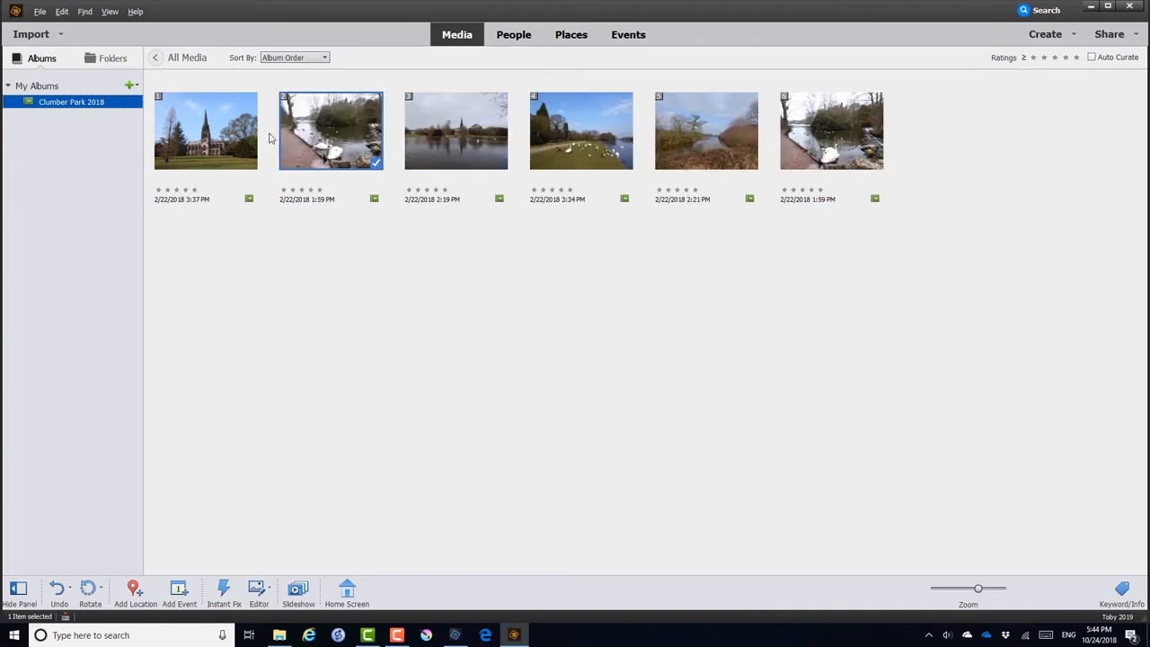
mouse_move(272, 149)
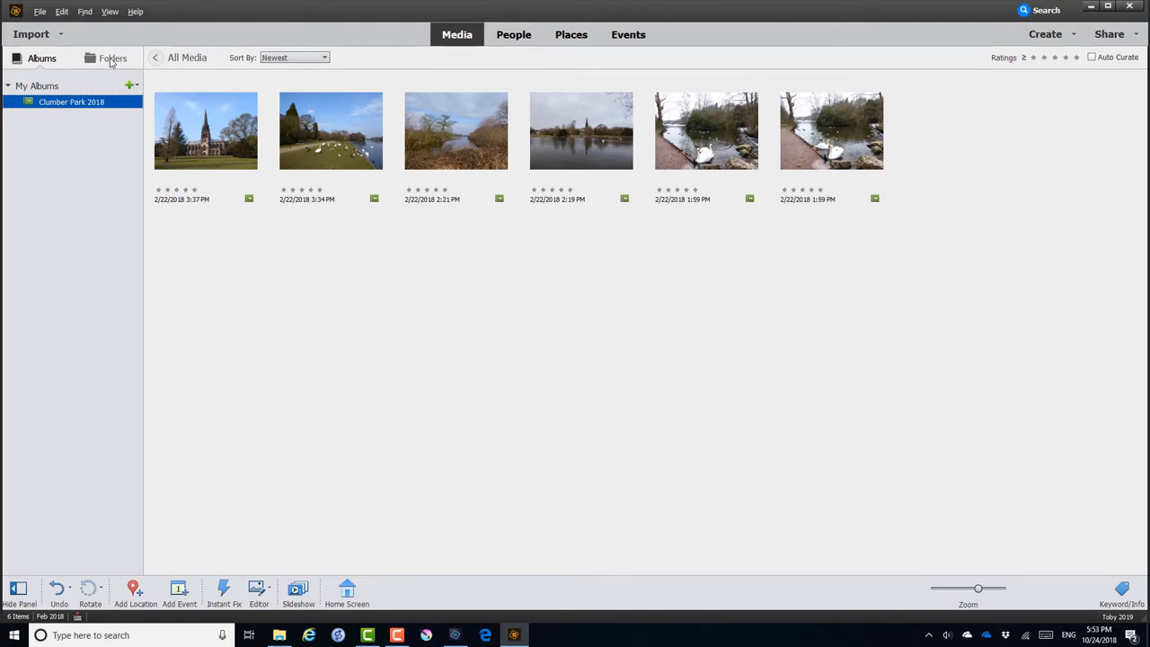
Create an instant album from the 2016 04 24 folder and confirm it in Albums
left_click(112, 57)
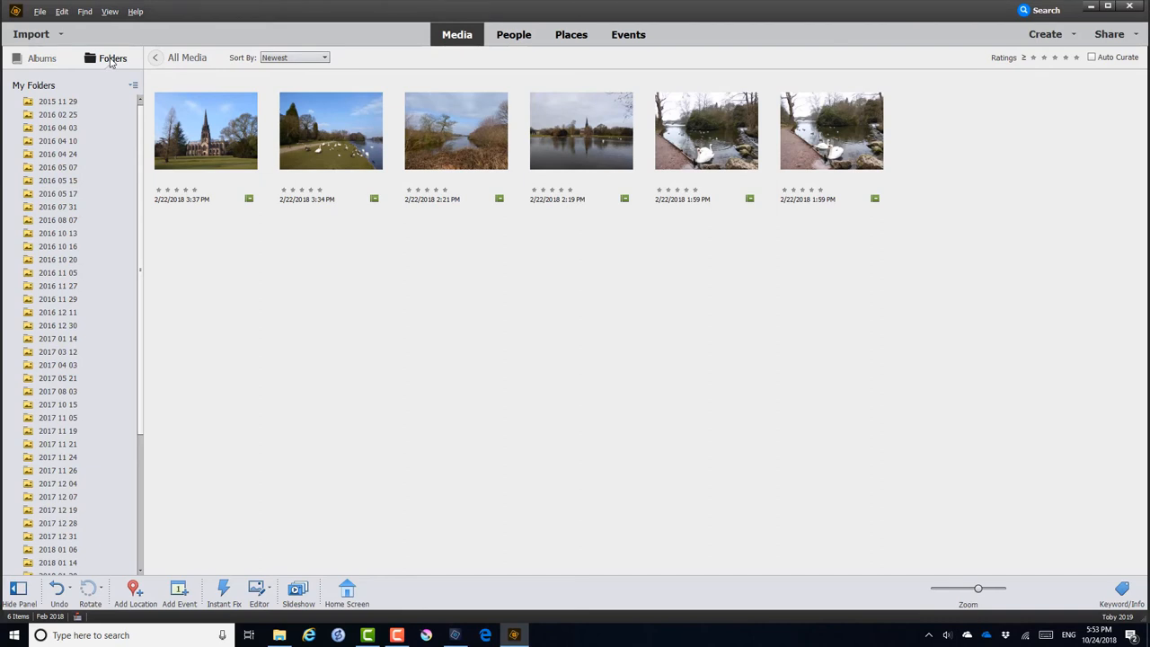
mouse_move(48, 167)
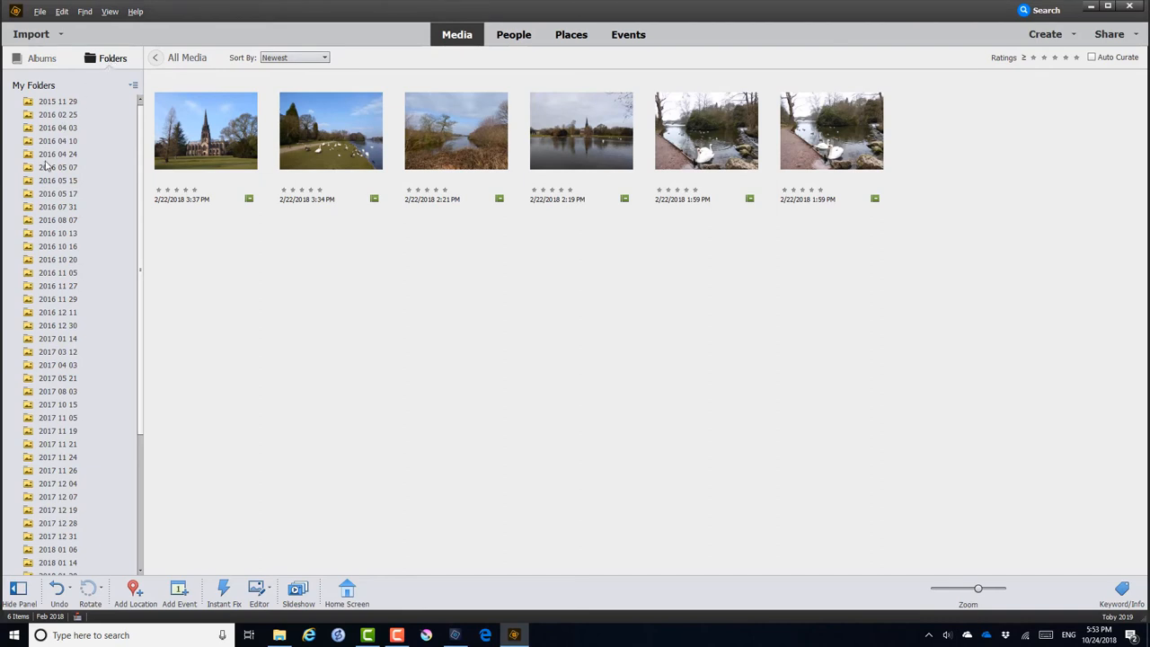
left_click(57, 153)
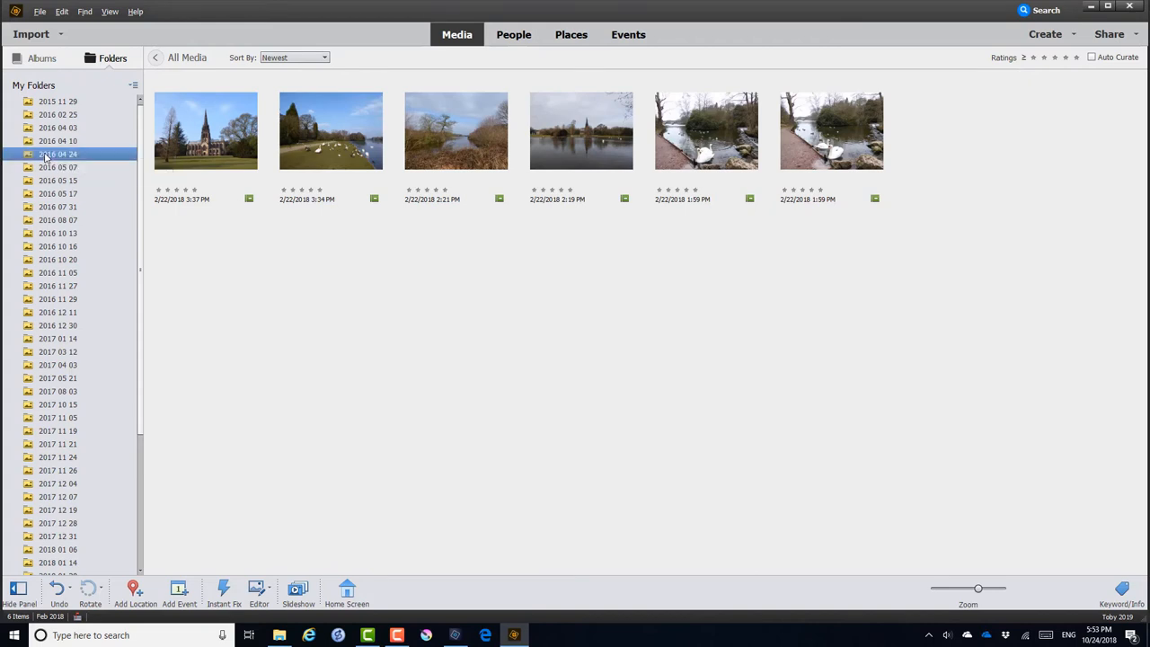
left_click(59, 154)
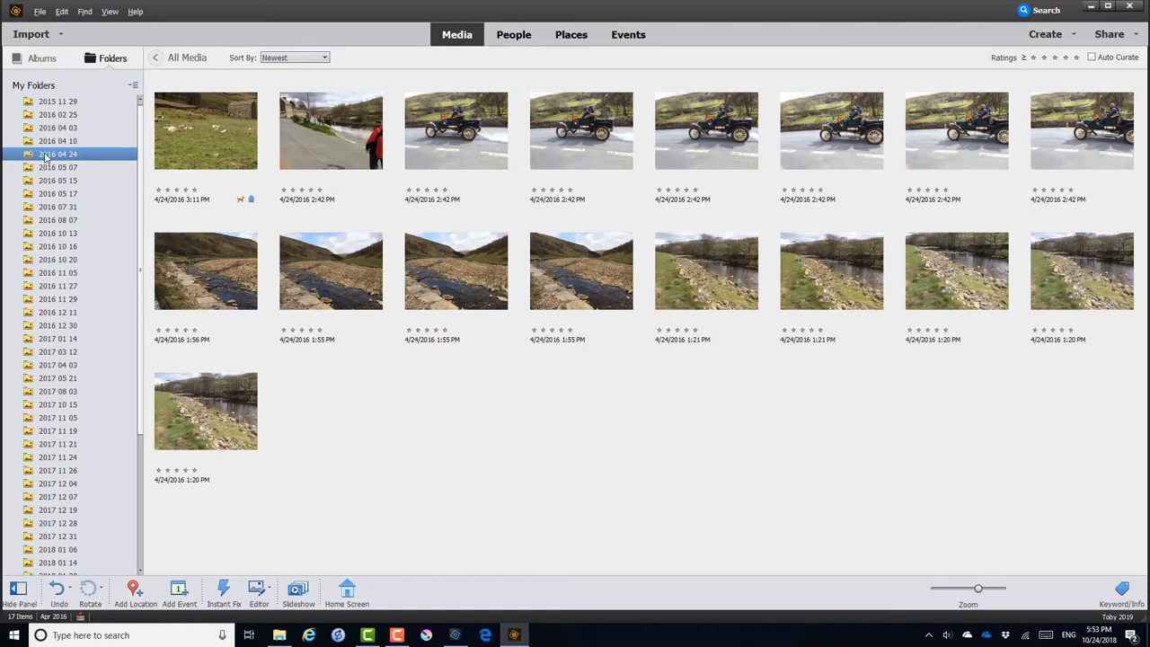
right_click(59, 154)
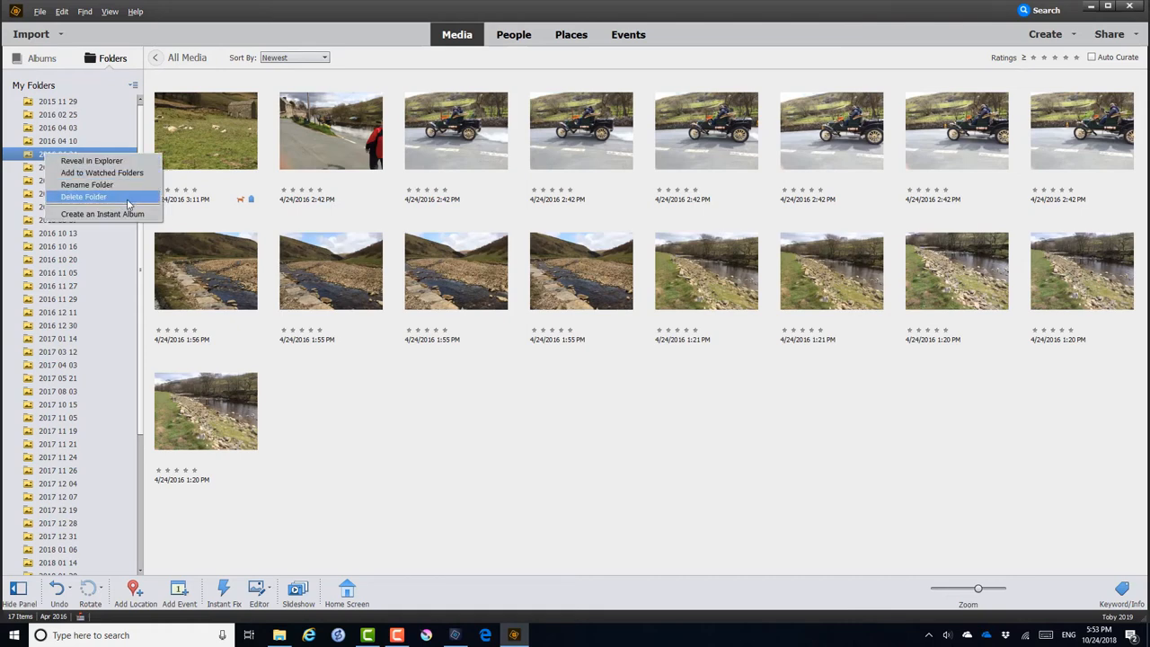
mouse_move(102, 214)
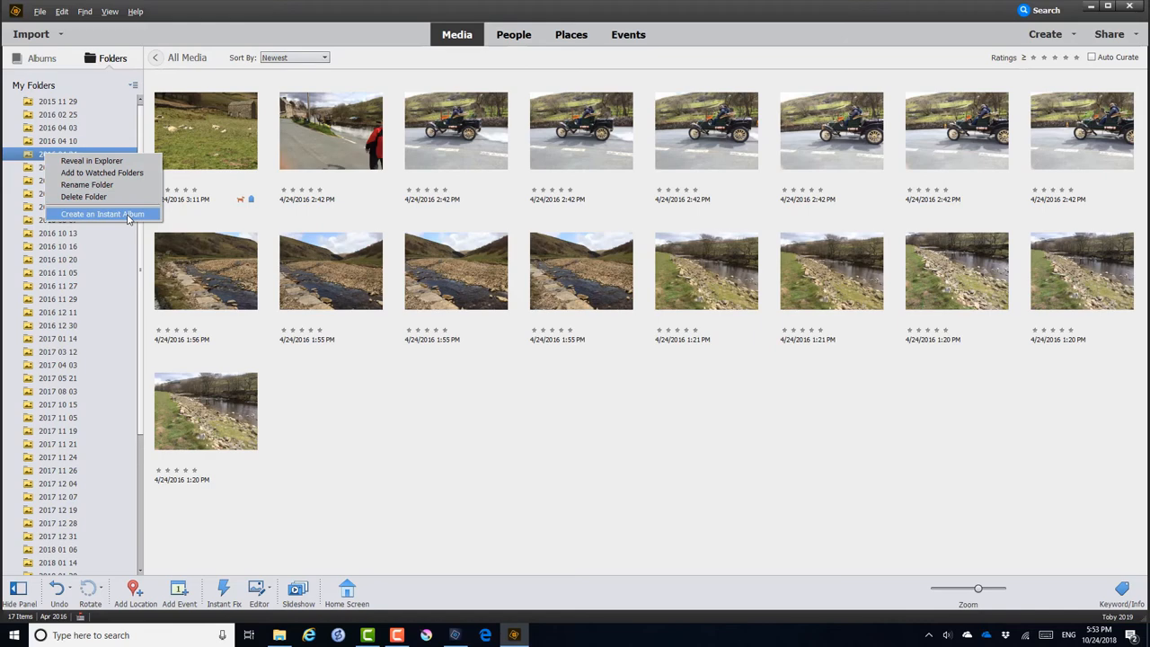
left_click(102, 214)
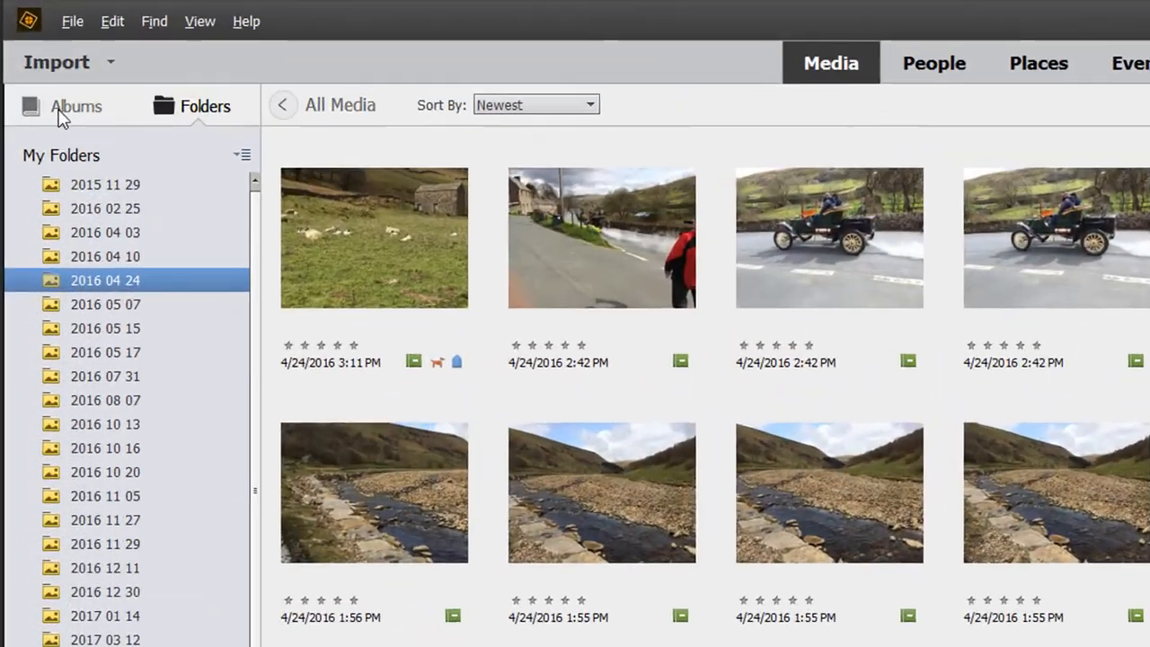
left_click(75, 106)
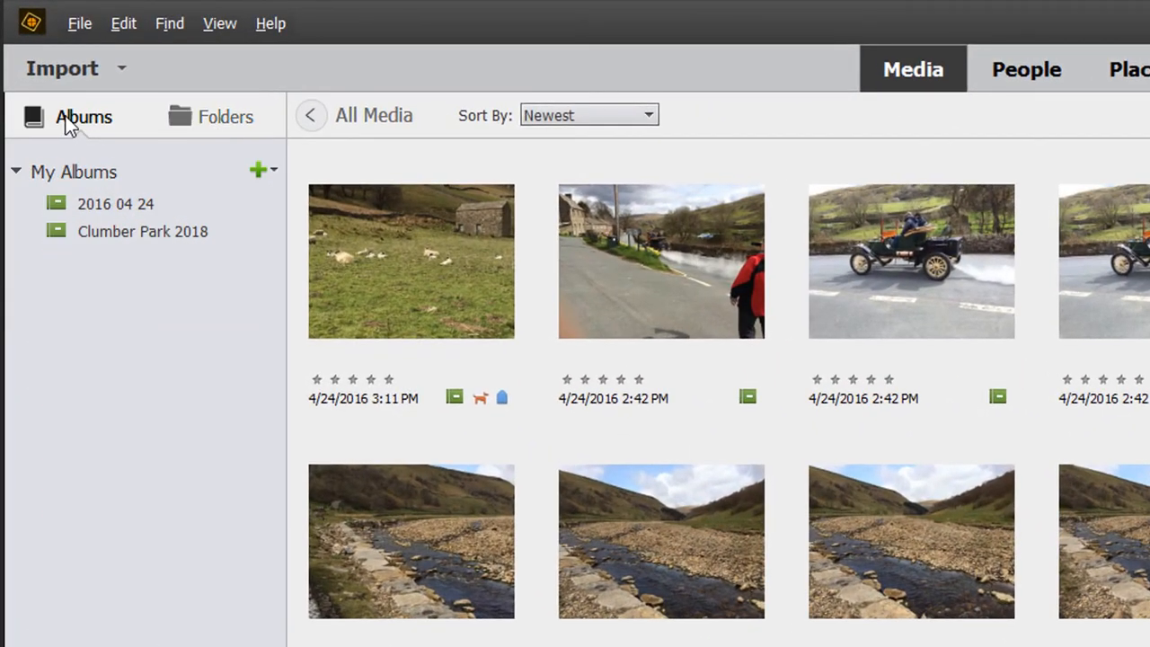
mouse_move(100, 210)
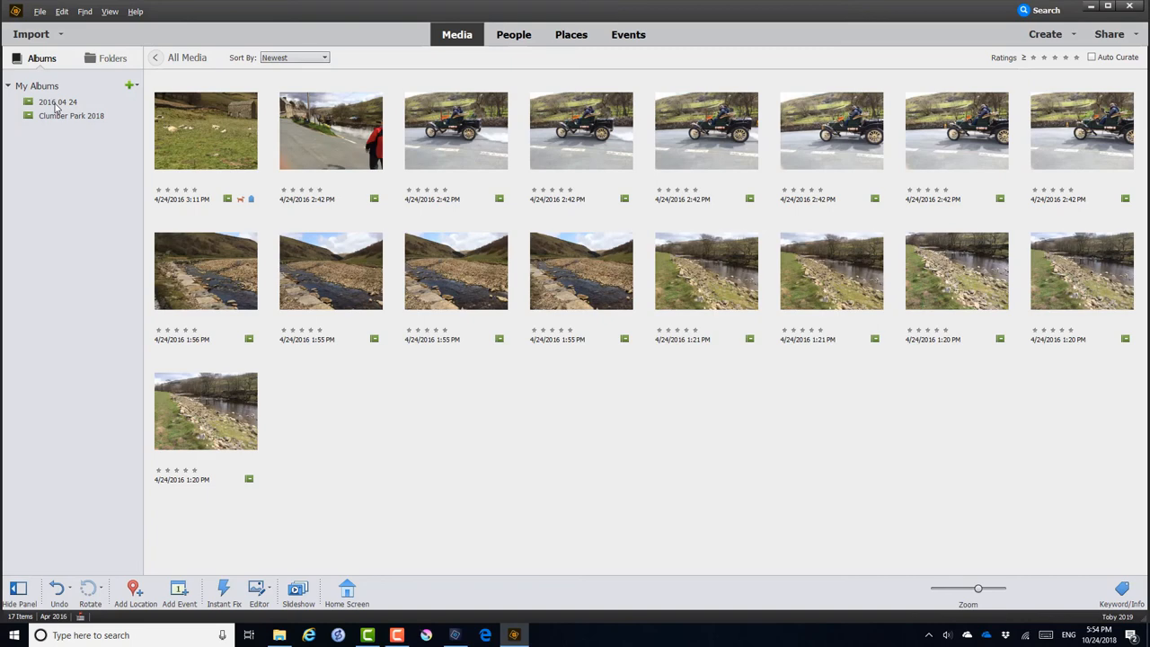
mouse_move(112, 57)
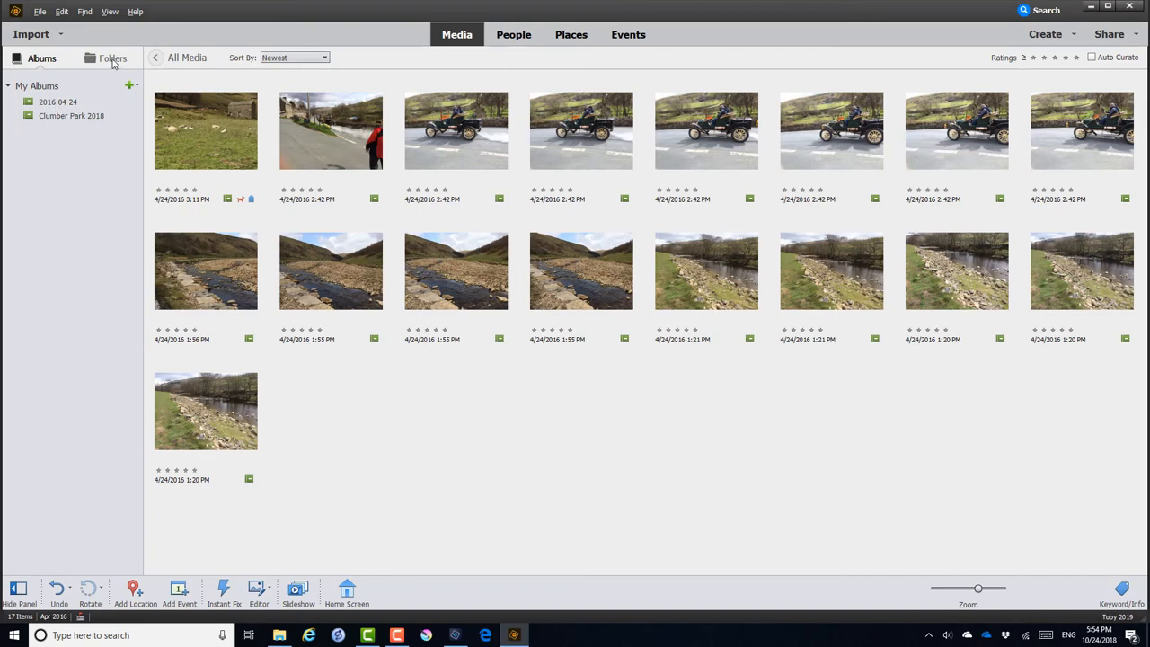
Switch My Folders to View as Tree and scroll through the drive hierarchy
left_click(113, 57)
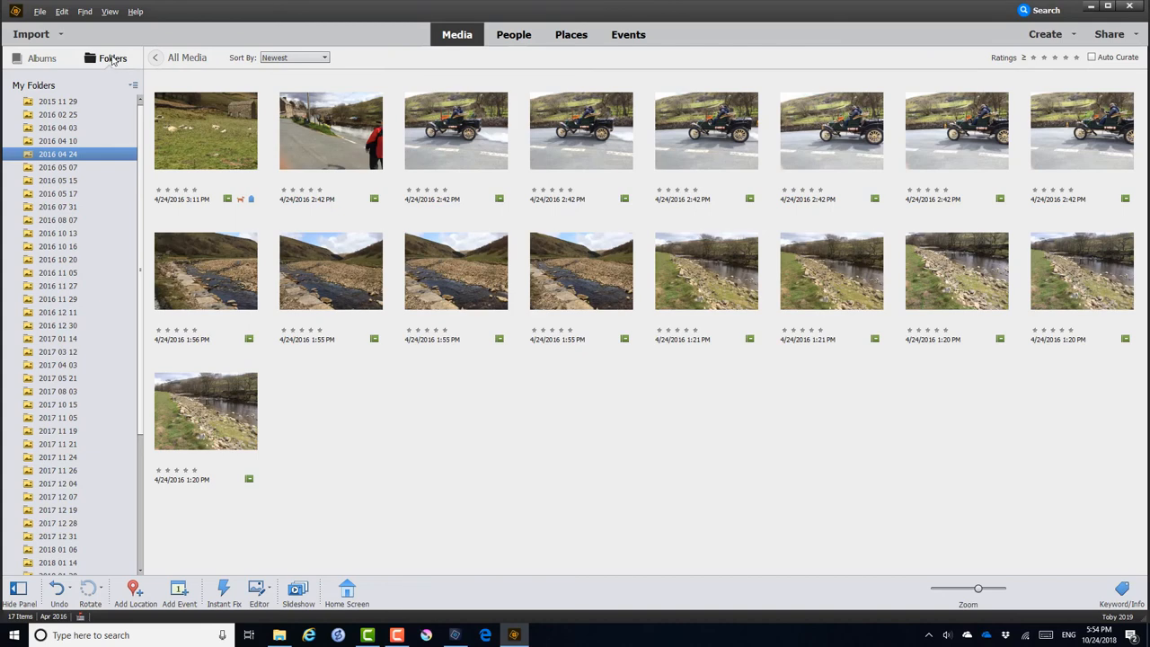
mouse_move(135, 87)
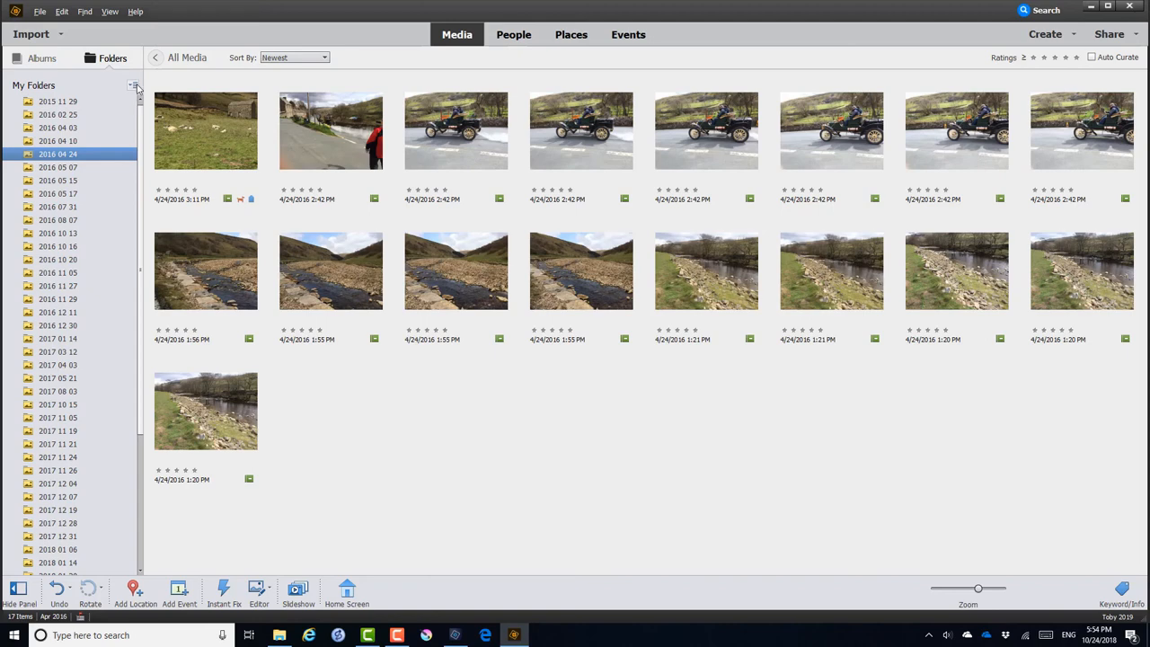
left_click(133, 86)
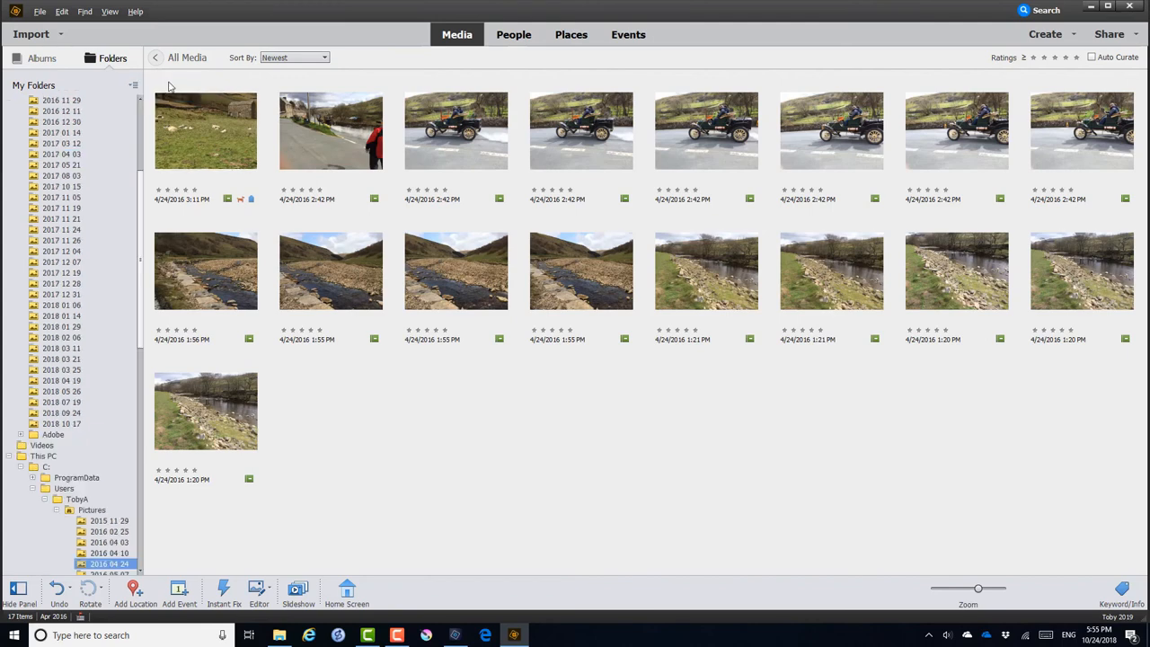
mouse_move(184, 90)
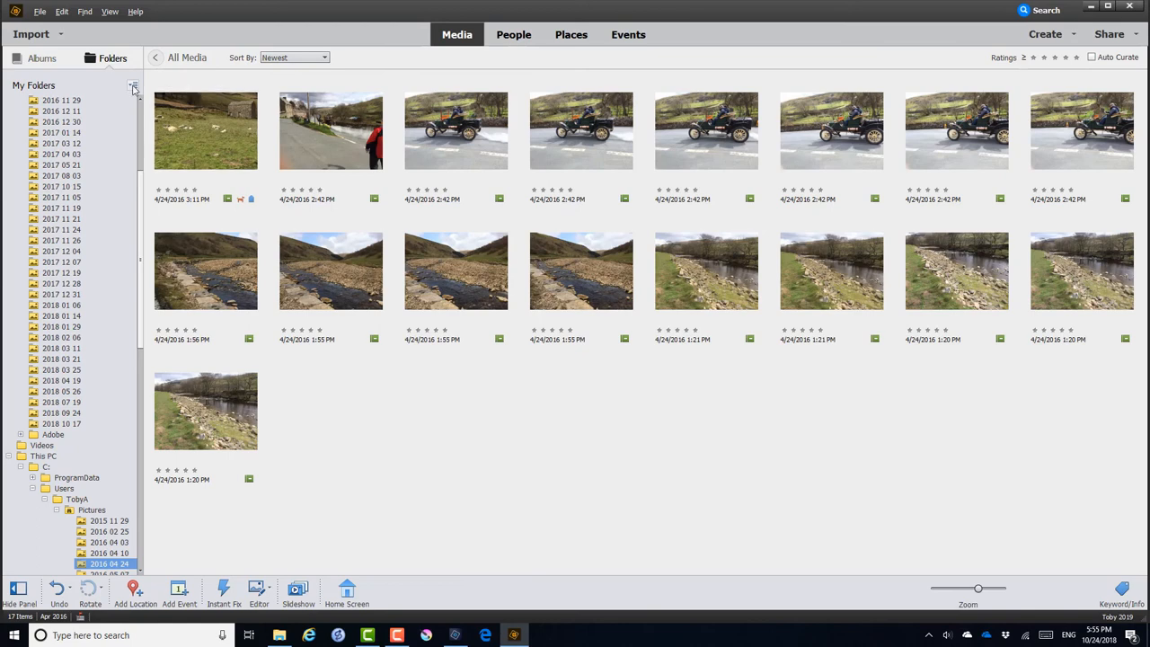
mouse_move(140, 202)
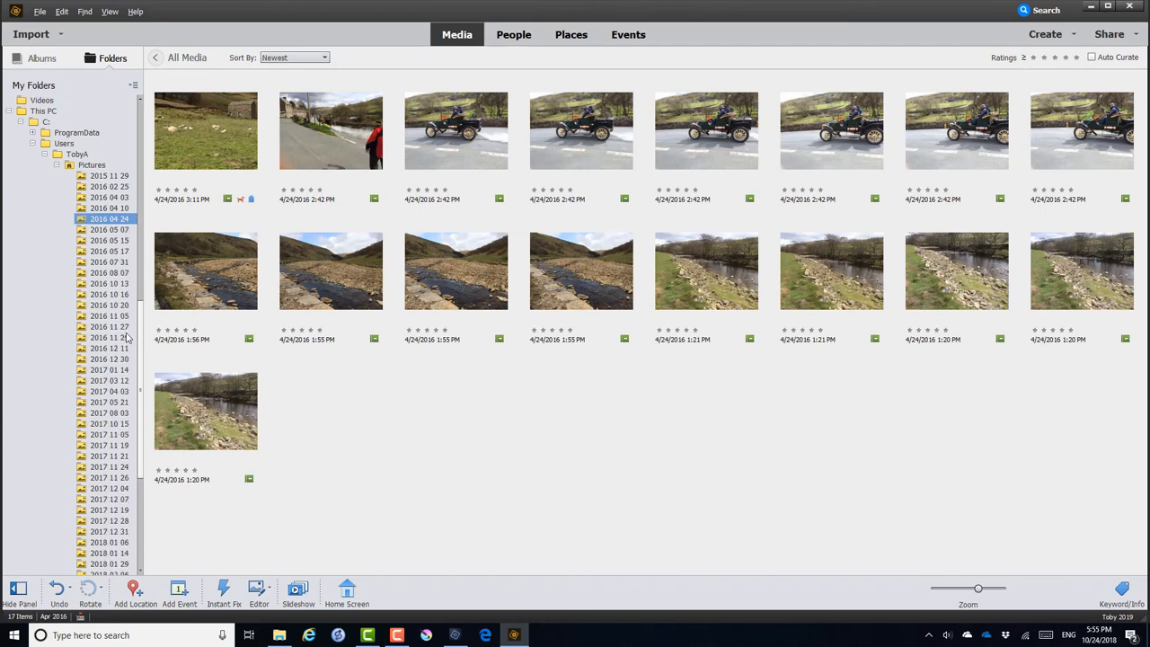
scroll("down", 3)
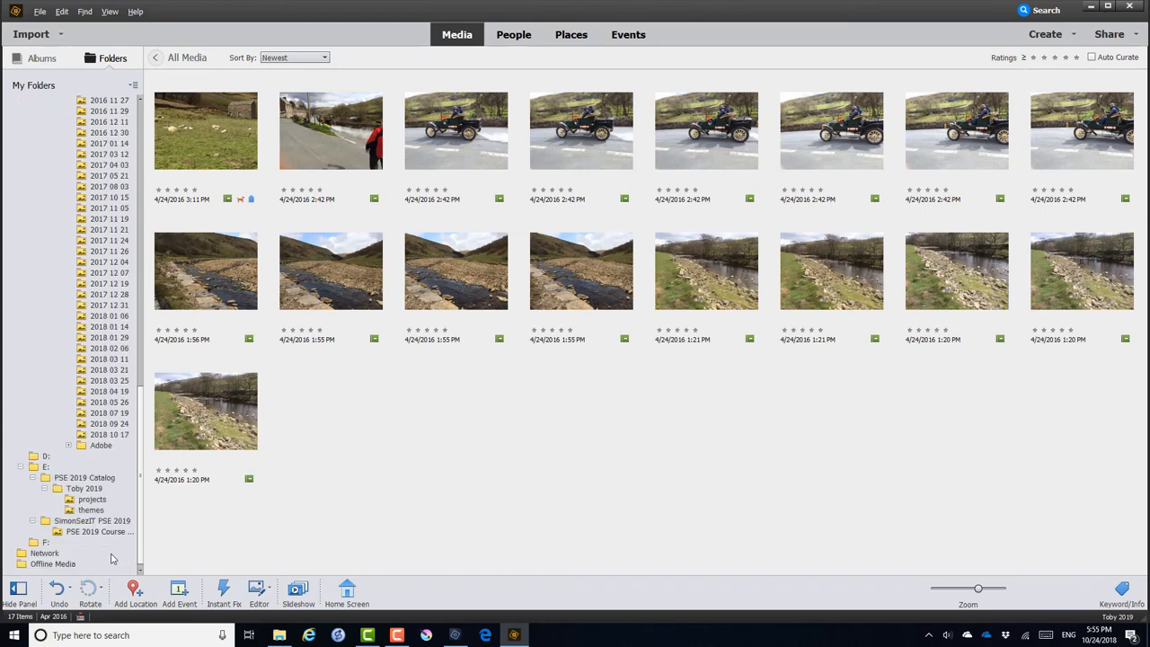